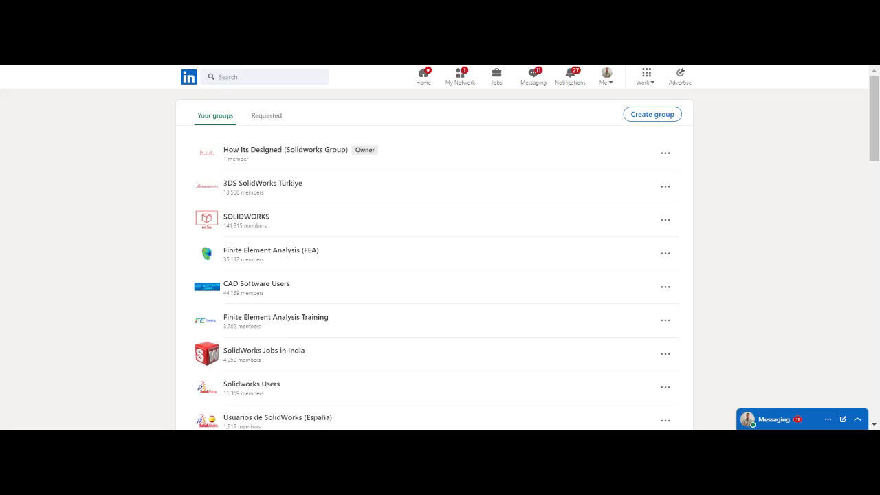
pyautogui.moveTo(188, 134)
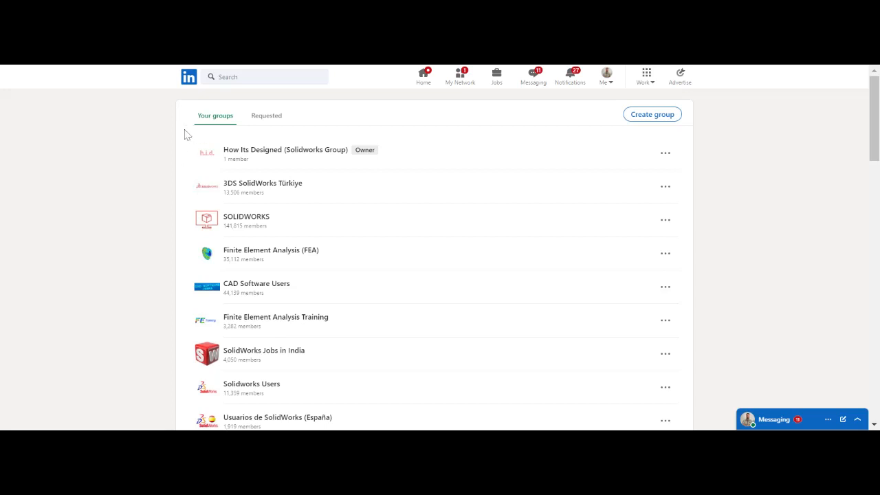
pyautogui.moveTo(170, 181)
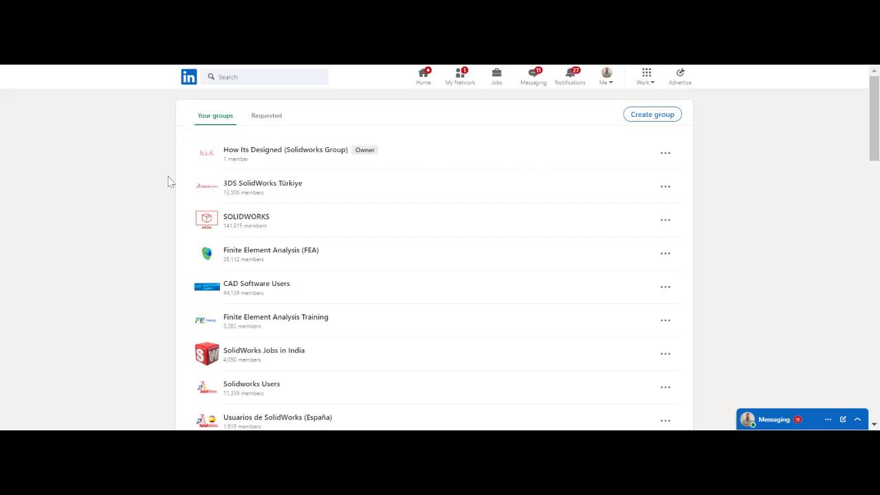
pyautogui.moveTo(727, 147)
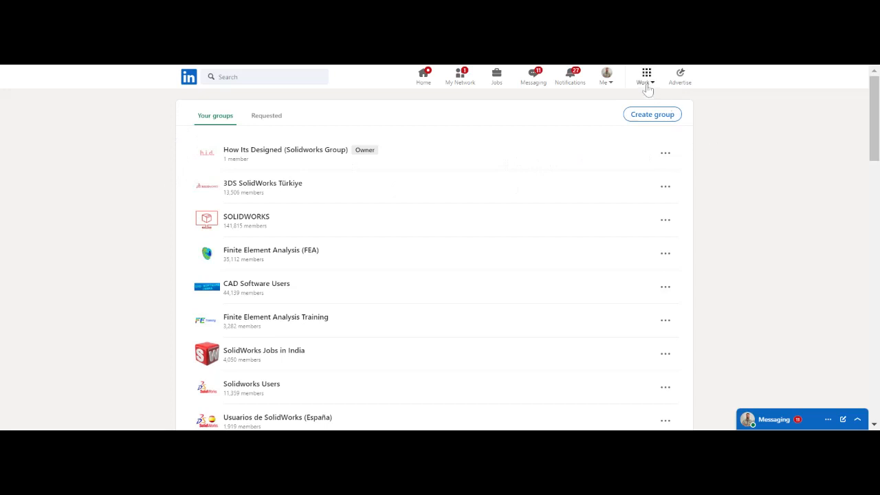
# Open the SOLIDWORKS group and scroll through its posts.
pyautogui.click(646, 75)
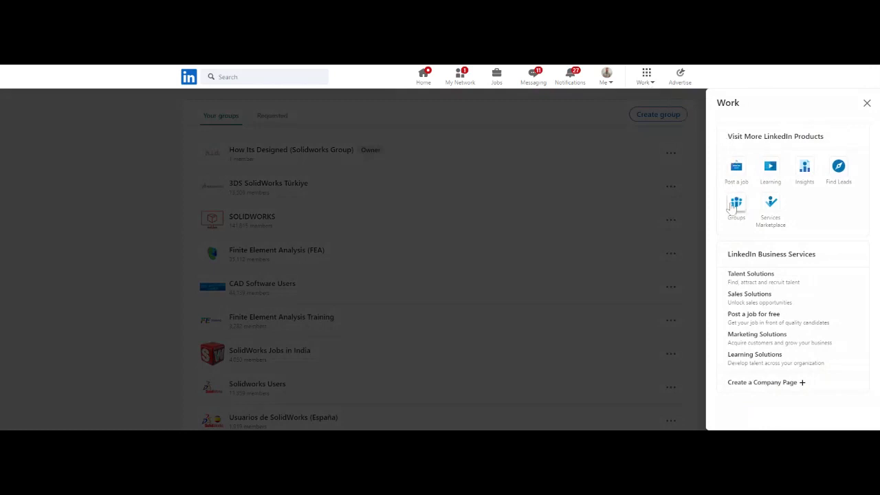
pyautogui.moveTo(736, 206)
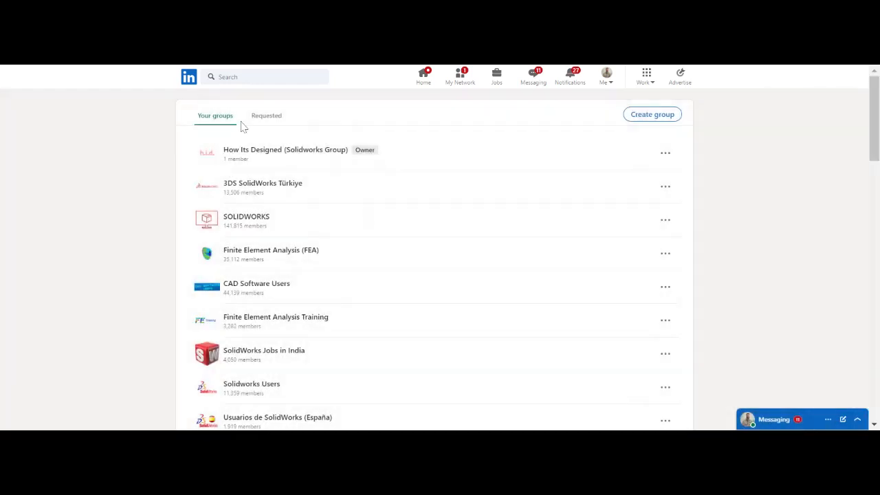
pyautogui.moveTo(513, 187)
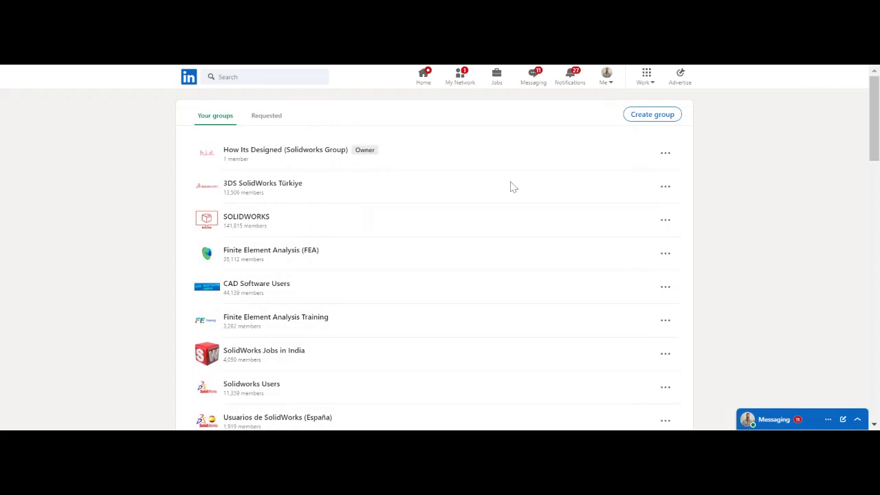
pyautogui.moveTo(155, 209)
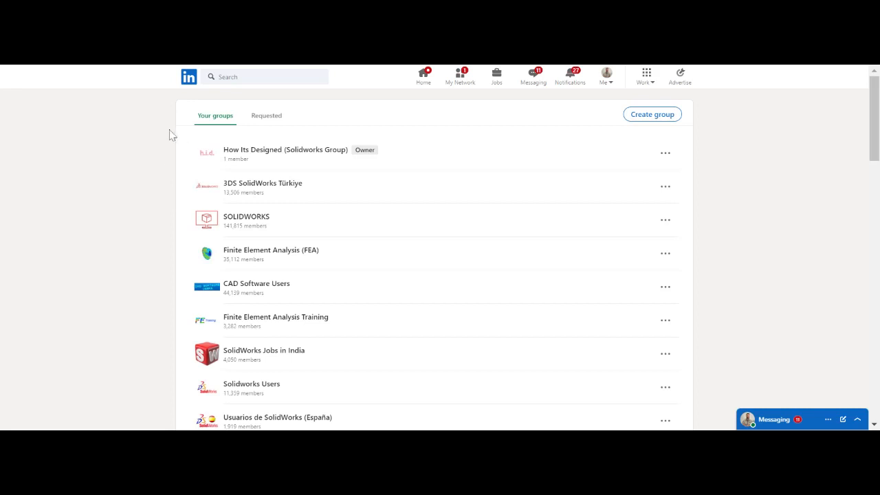
pyautogui.moveTo(187, 189)
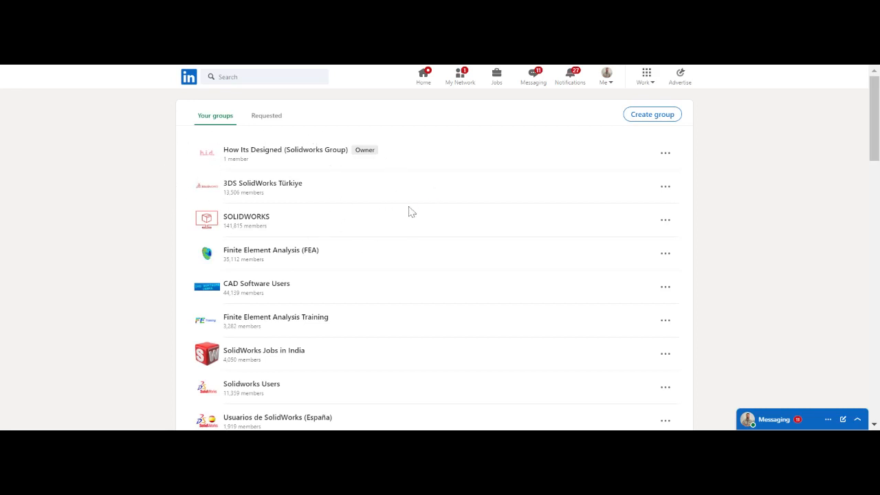
pyautogui.moveTo(267, 121)
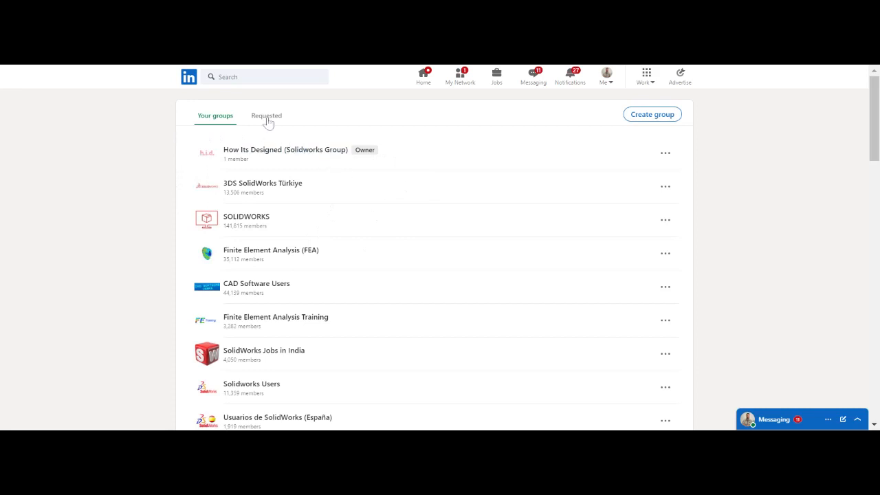
pyautogui.moveTo(510, 164)
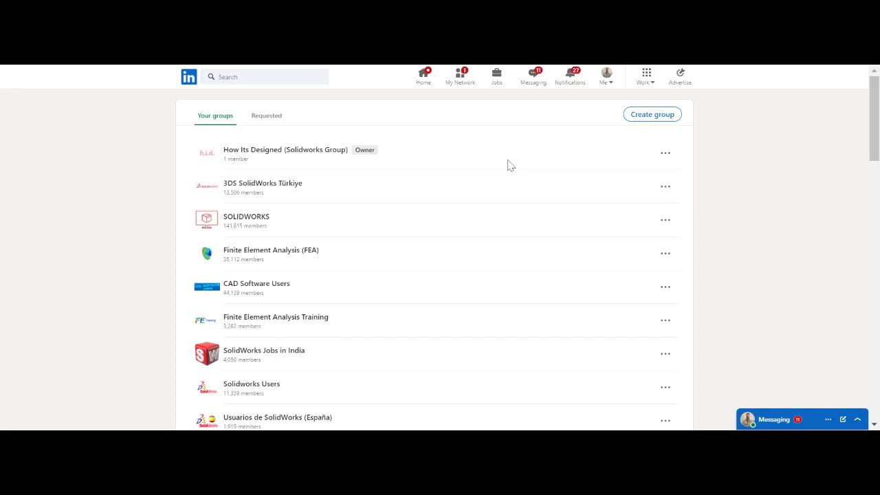
pyautogui.moveTo(219, 184)
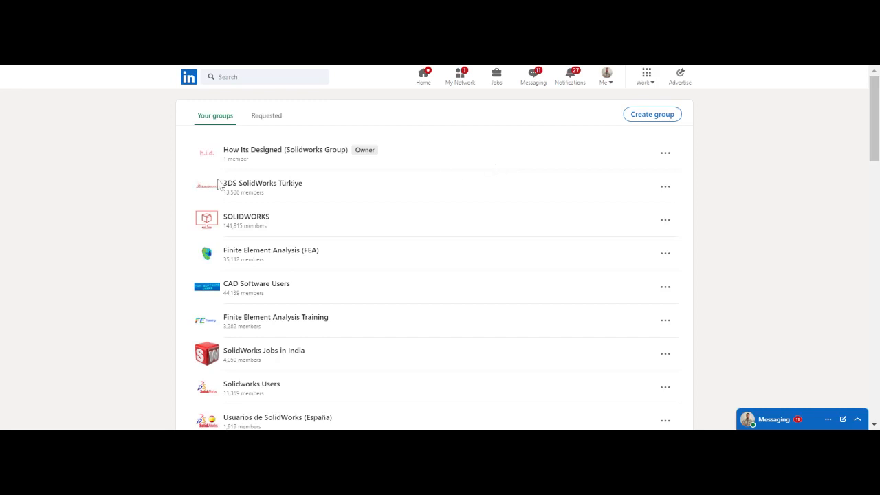
pyautogui.moveTo(165, 188)
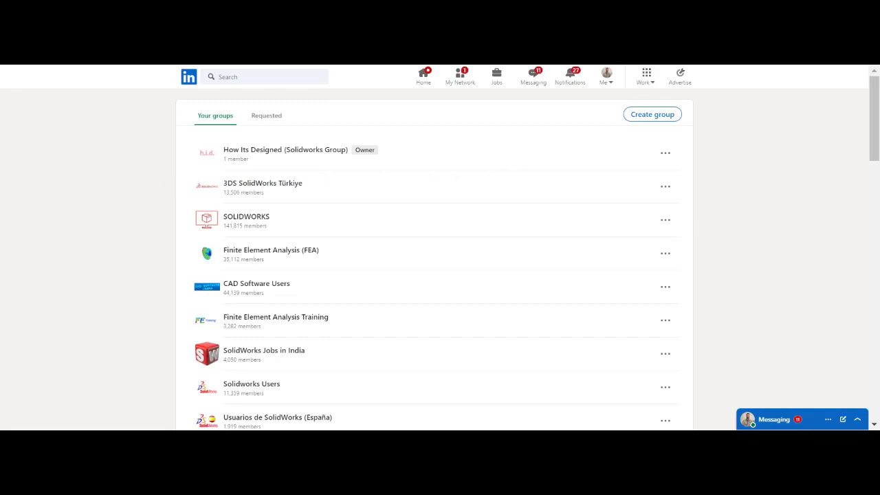
pyautogui.moveTo(243, 186)
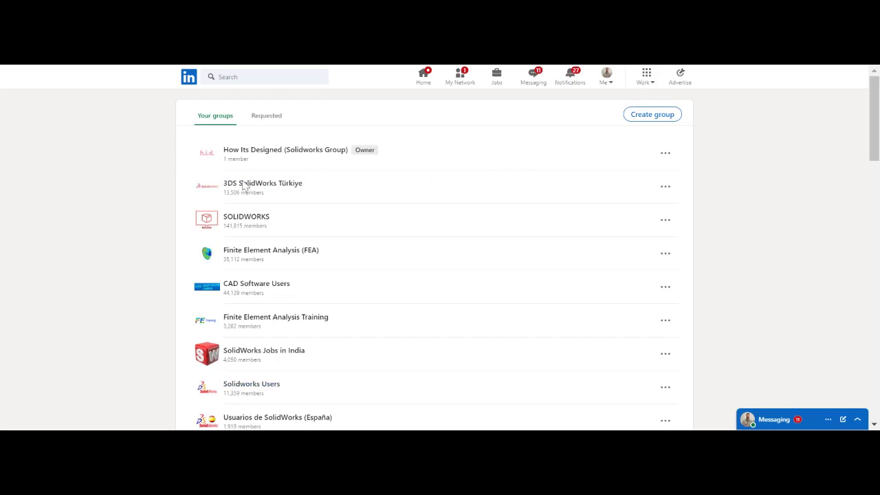
pyautogui.moveTo(496, 237)
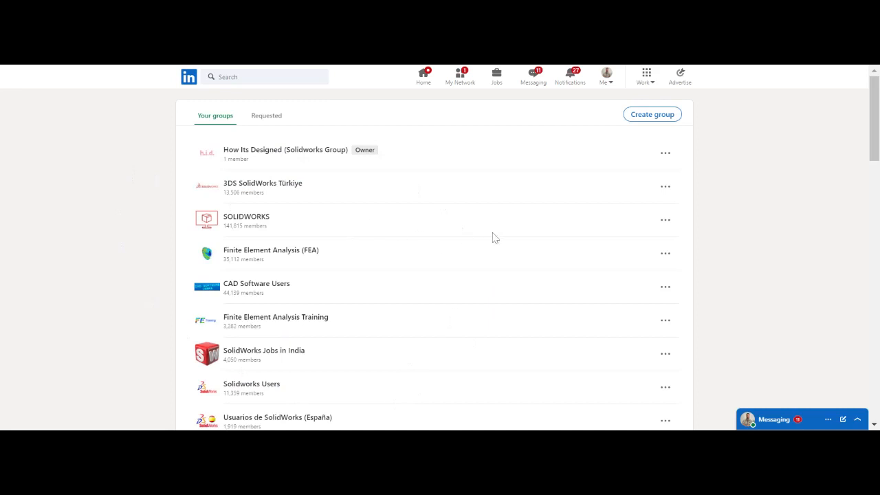
pyautogui.moveTo(297, 212)
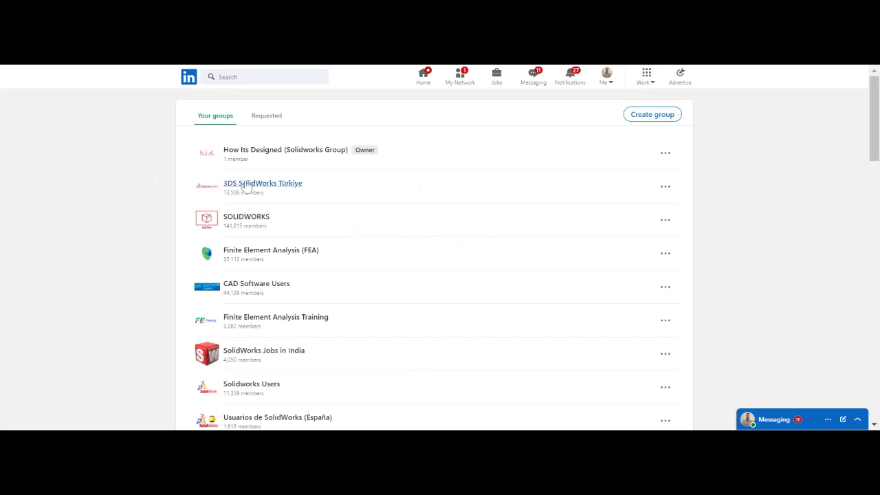
pyautogui.moveTo(267, 363)
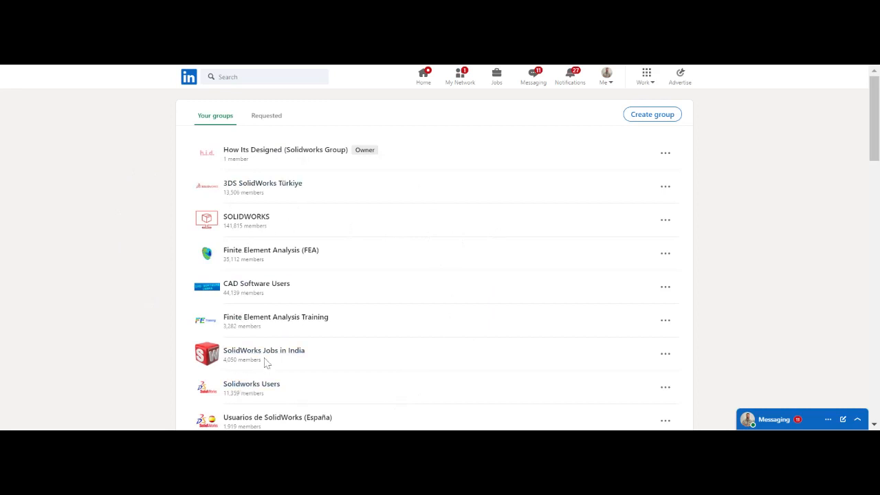
pyautogui.moveTo(309, 333)
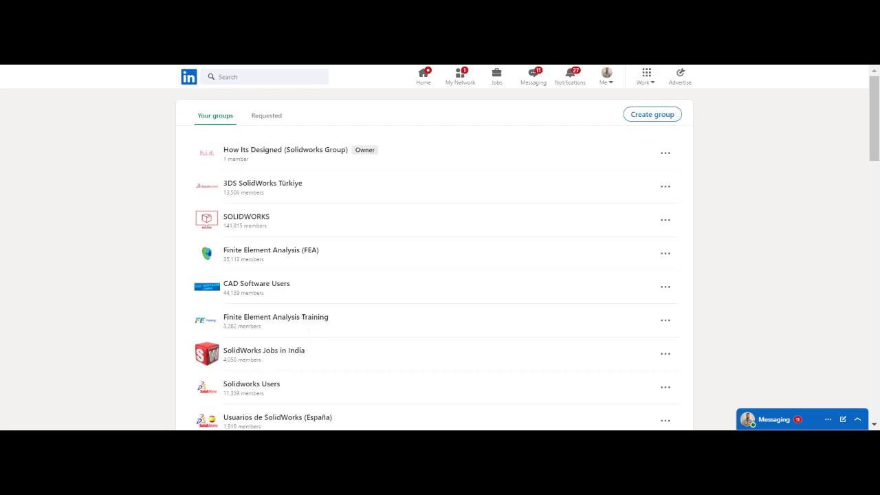
pyautogui.moveTo(411, 296)
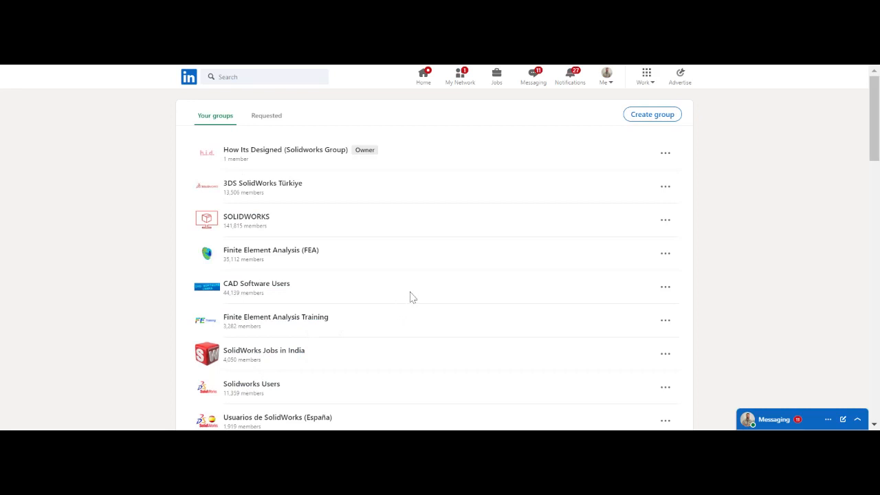
pyautogui.click(246, 216)
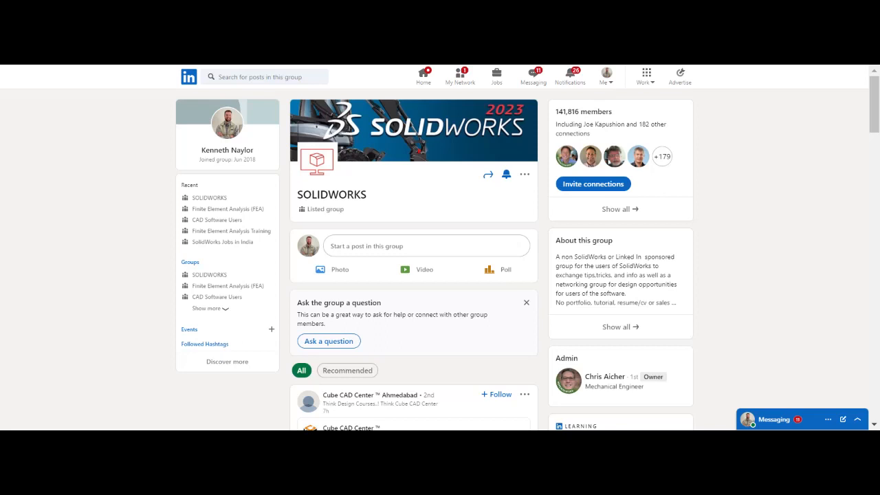
pyautogui.moveTo(516, 117)
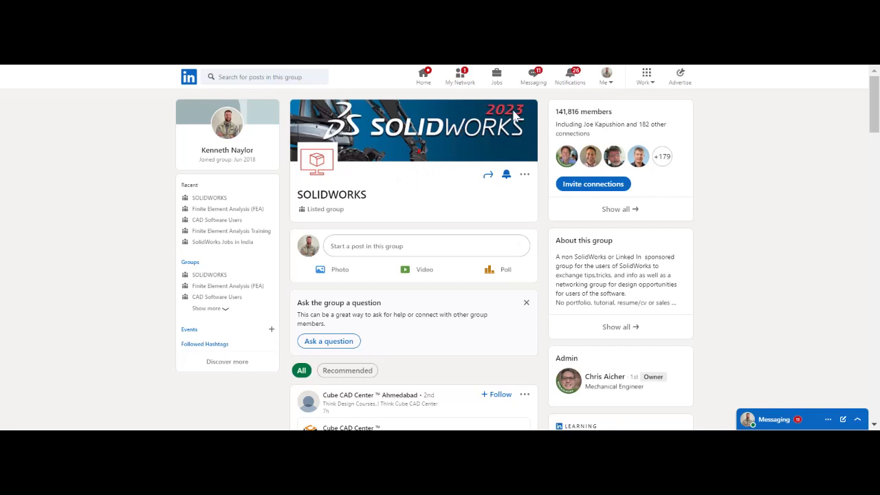
pyautogui.moveTo(443, 205)
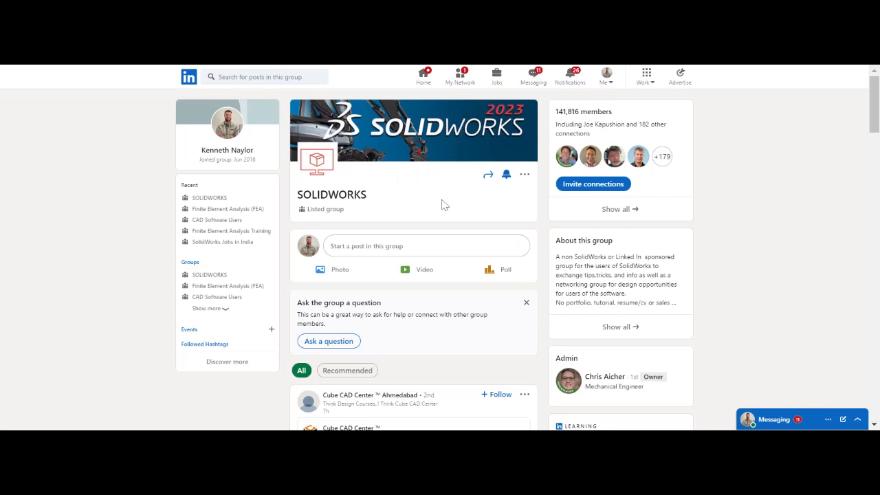
pyautogui.moveTo(627, 138)
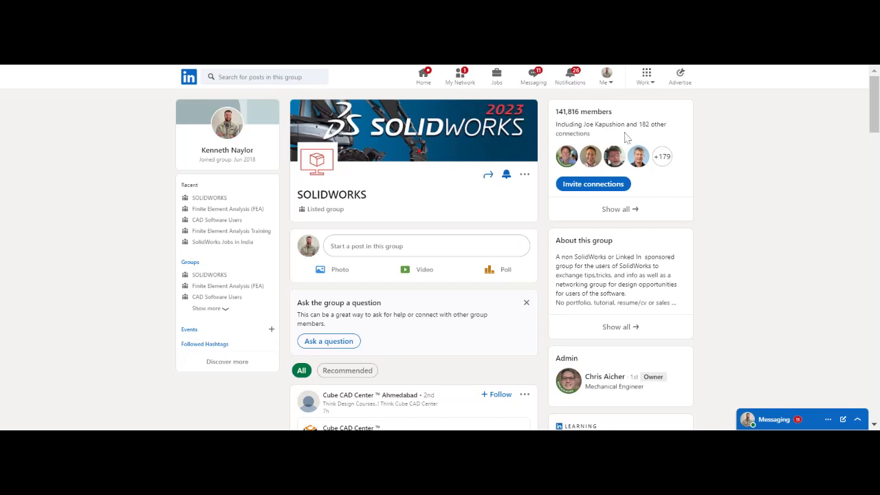
pyautogui.moveTo(619, 113)
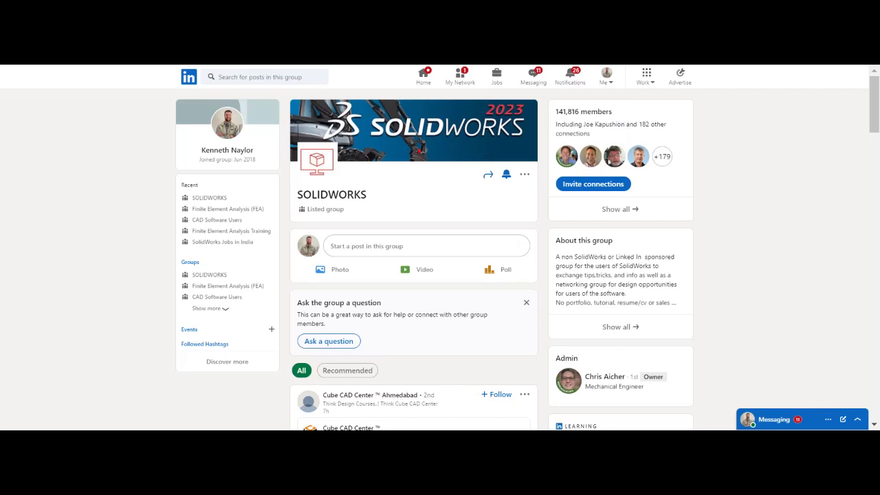
pyautogui.moveTo(431, 218)
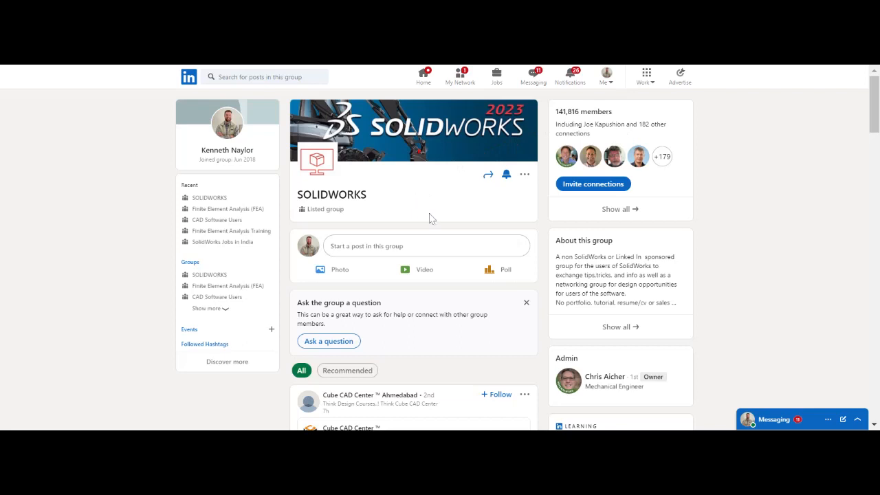
pyautogui.moveTo(436, 222)
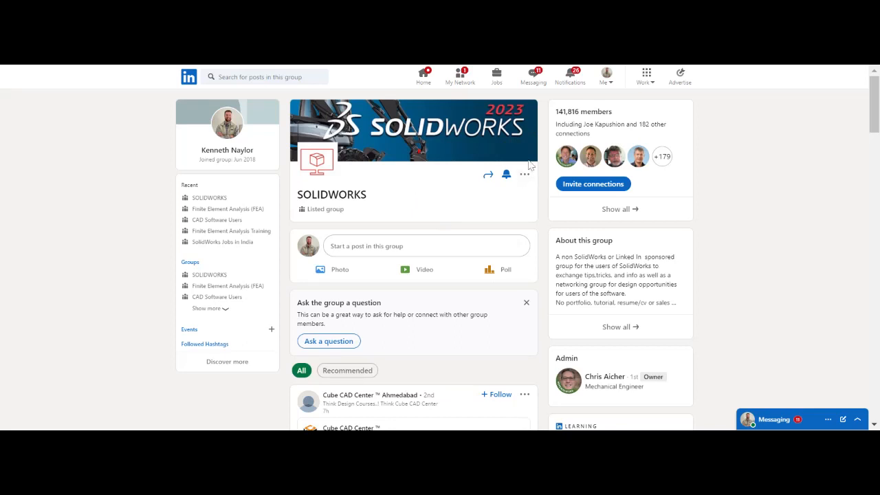
pyautogui.moveTo(426, 226)
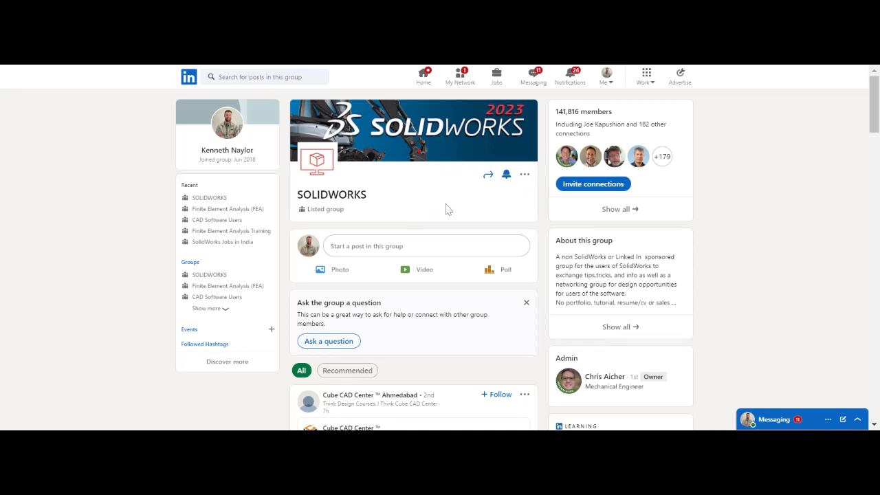
pyautogui.moveTo(392, 199)
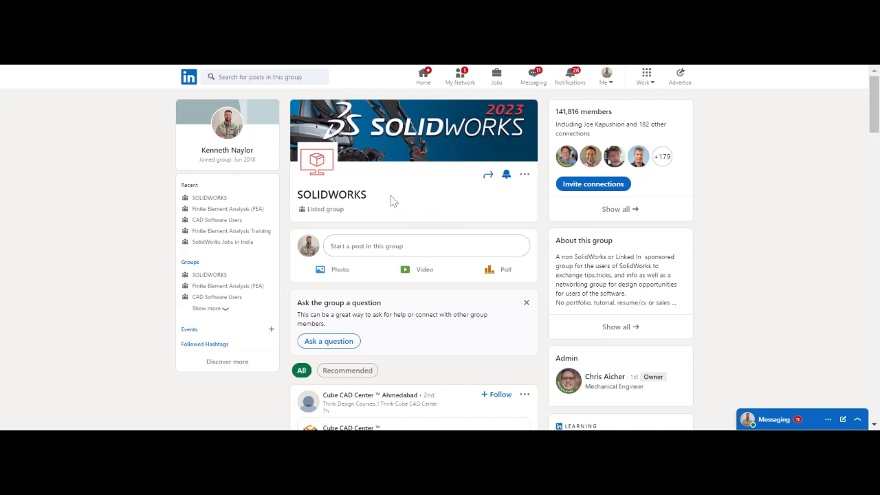
pyautogui.moveTo(403, 228)
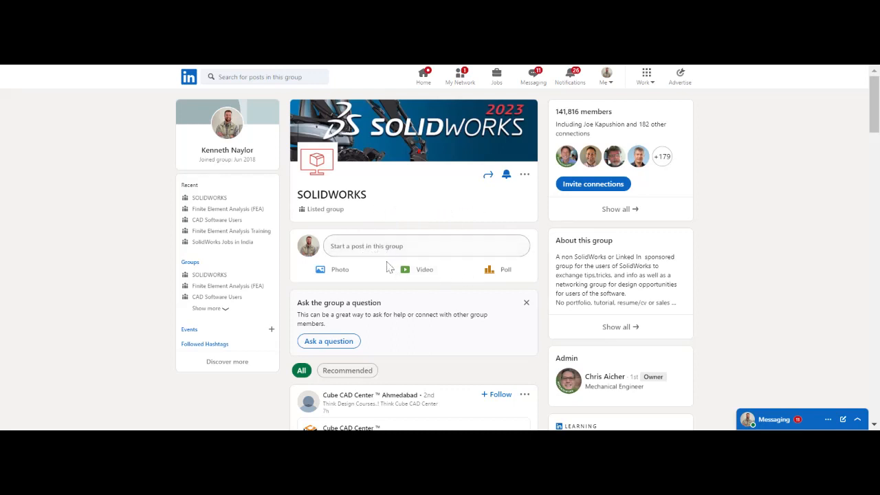
pyautogui.moveTo(419, 270)
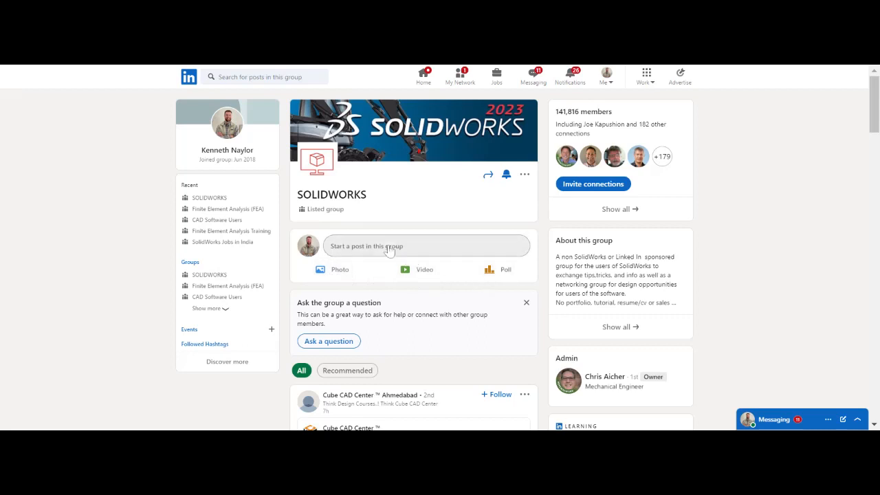
pyautogui.moveTo(384, 237)
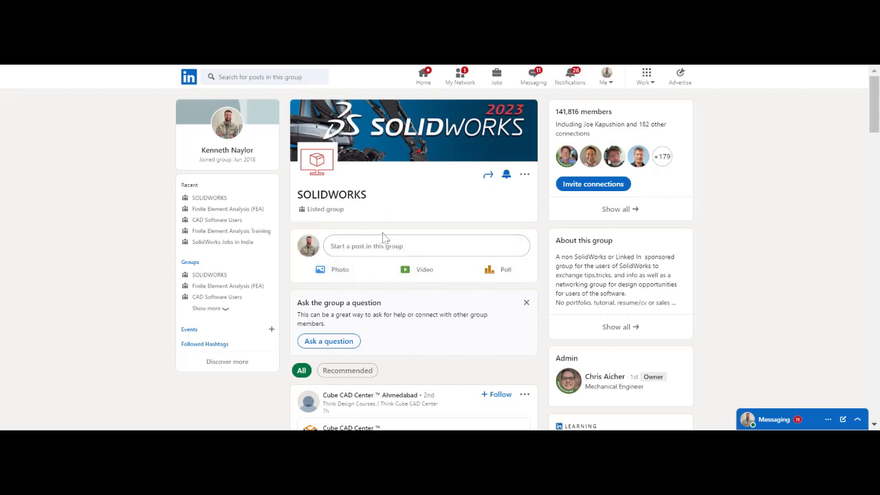
pyautogui.moveTo(382, 245)
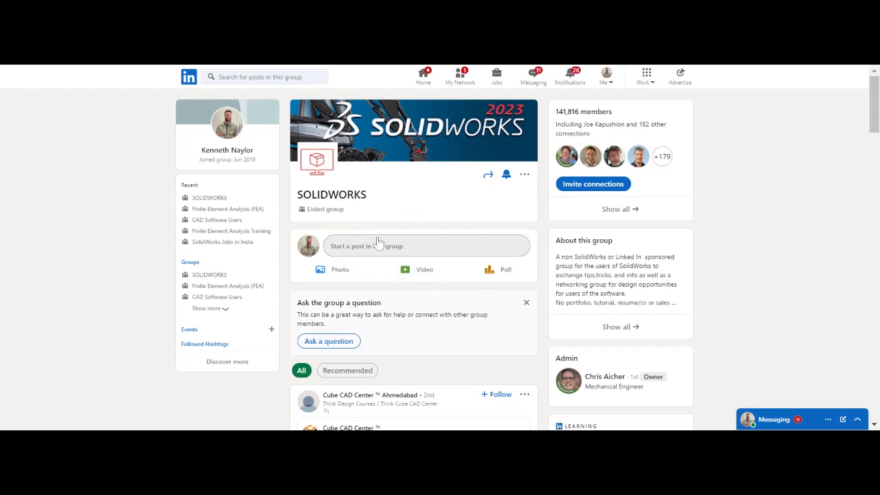
pyautogui.moveTo(387, 244)
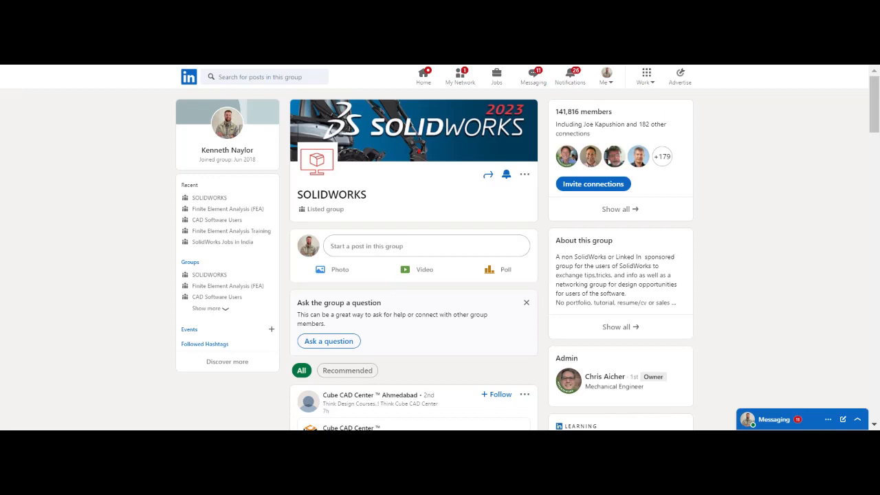
pyautogui.scroll(-3)
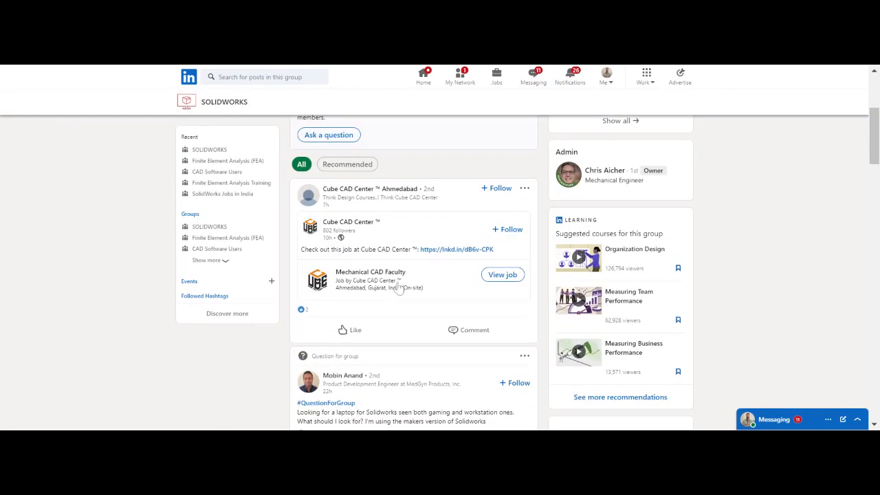
pyautogui.scroll(-3)
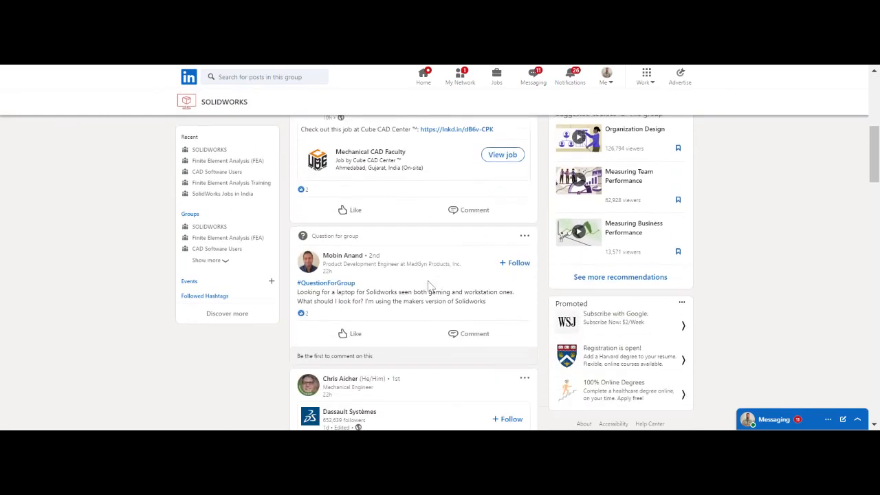
pyautogui.scroll(-3)
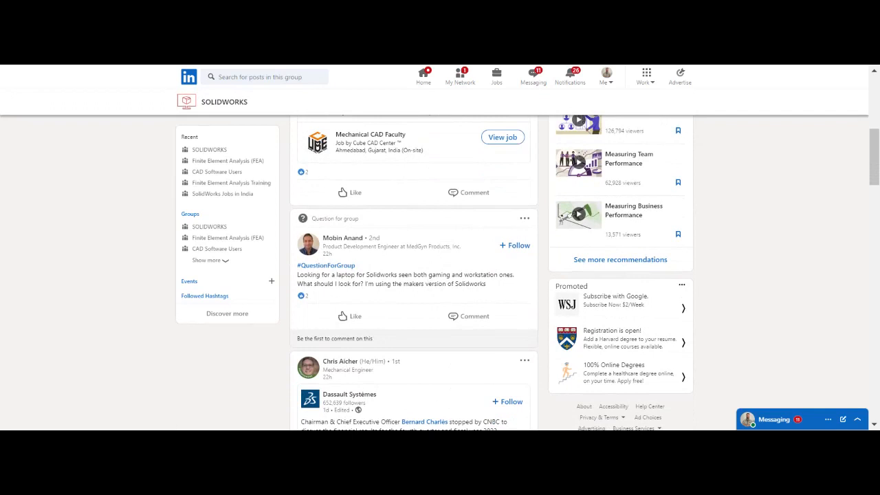
pyautogui.scroll(-3)
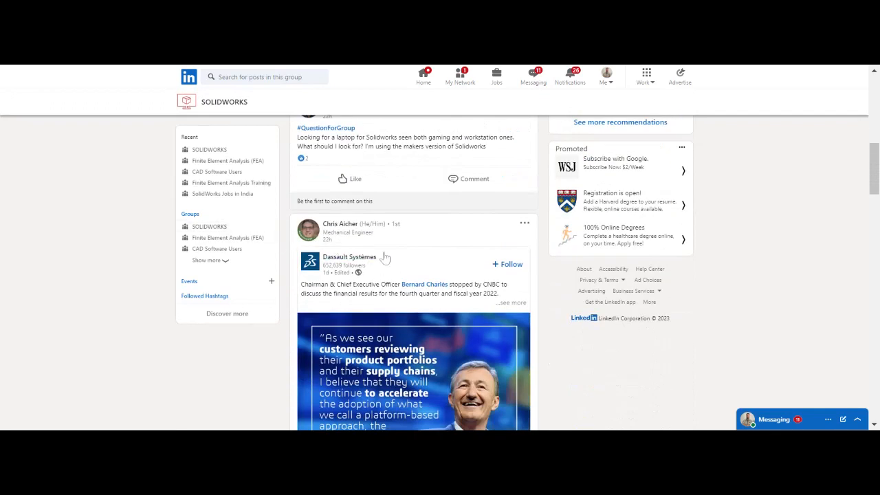
pyautogui.scroll(-3)
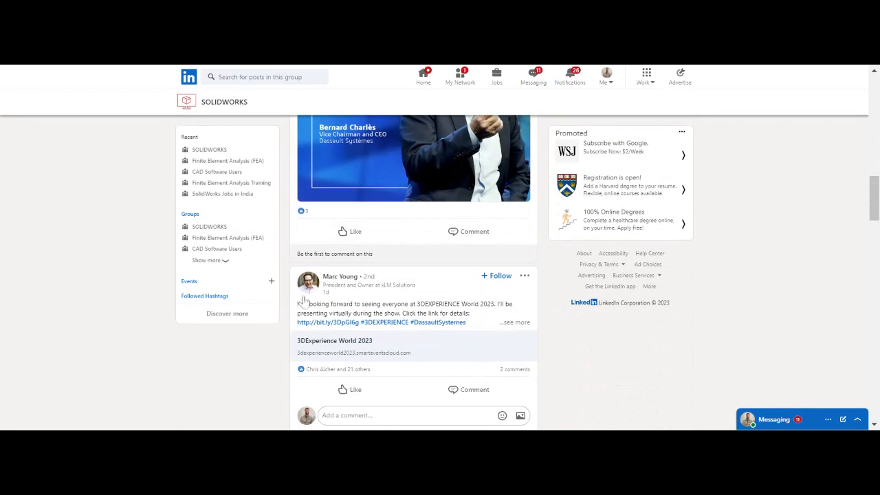
pyautogui.scroll(-3)
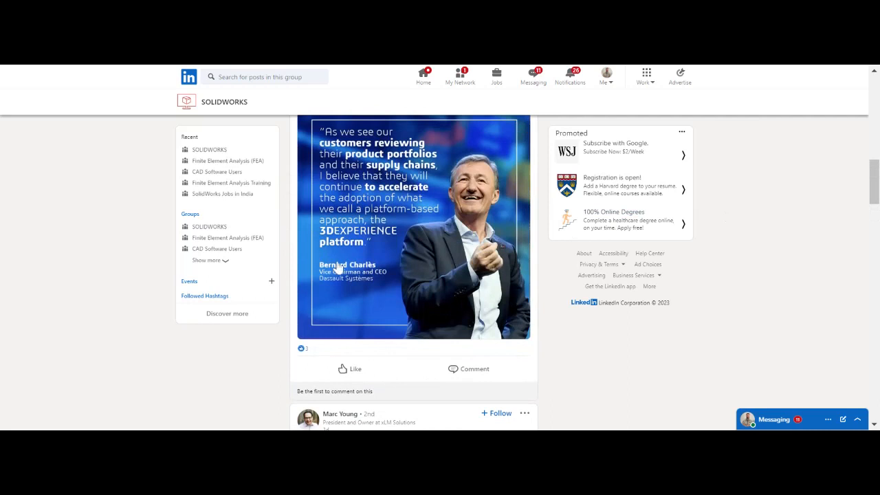
pyautogui.scroll(-3)
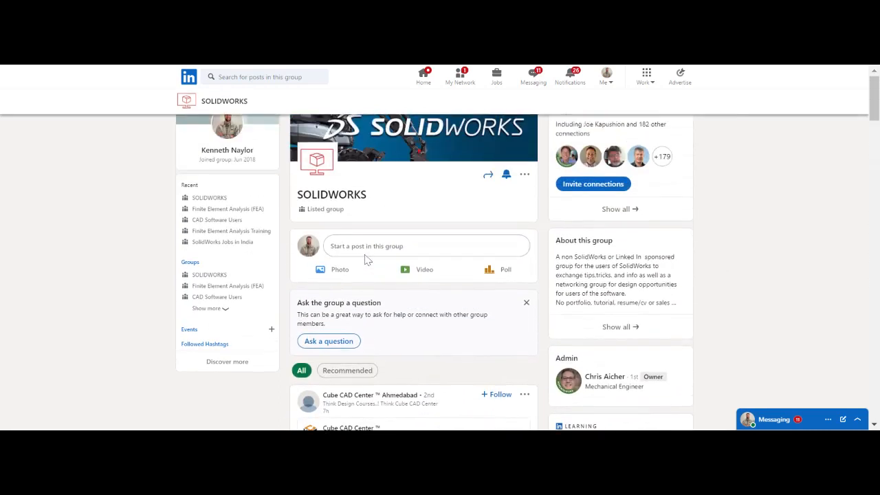
pyautogui.scroll(-3)
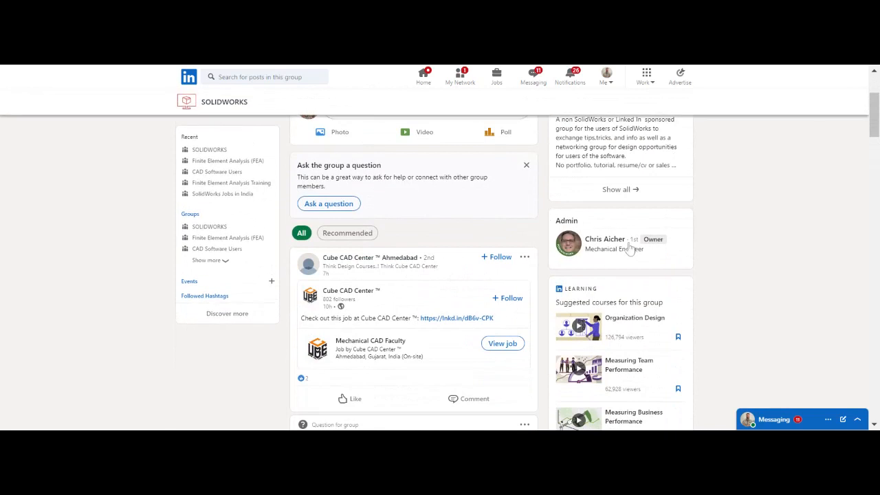
pyautogui.scroll(3)
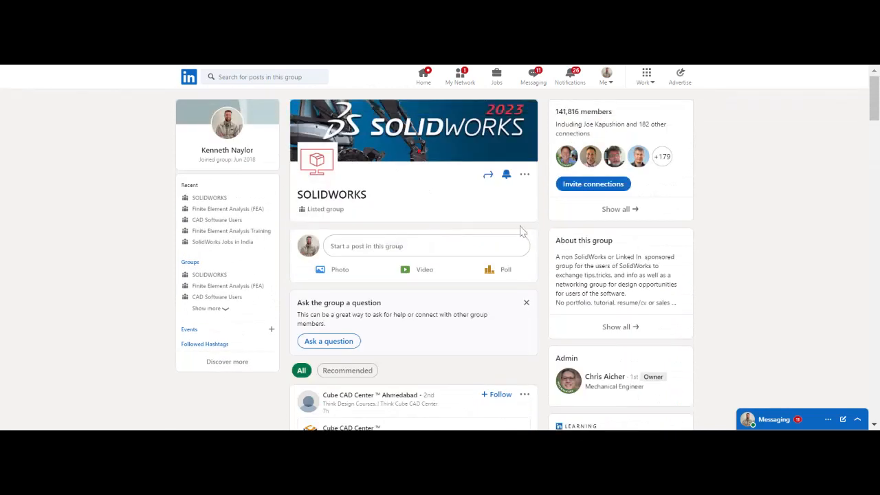
pyautogui.scroll(-3)
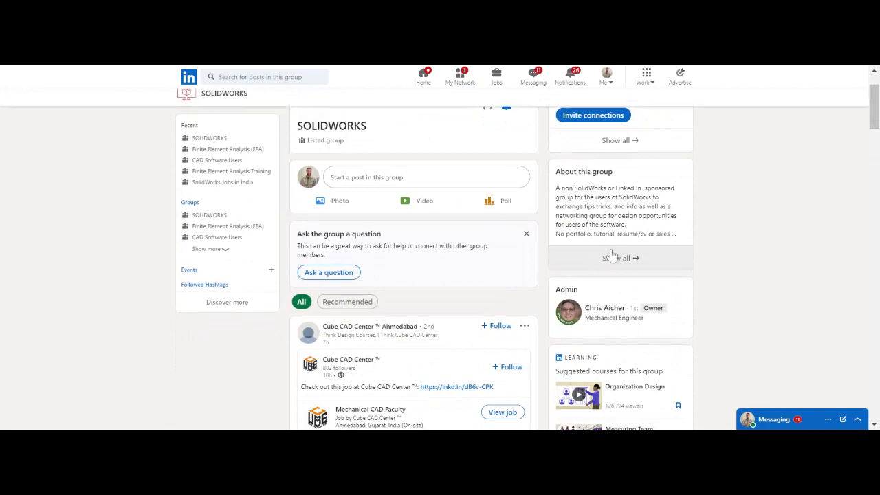
# Read the SOLIDWORKS group's full description, then return to the page.
pyautogui.click(619, 258)
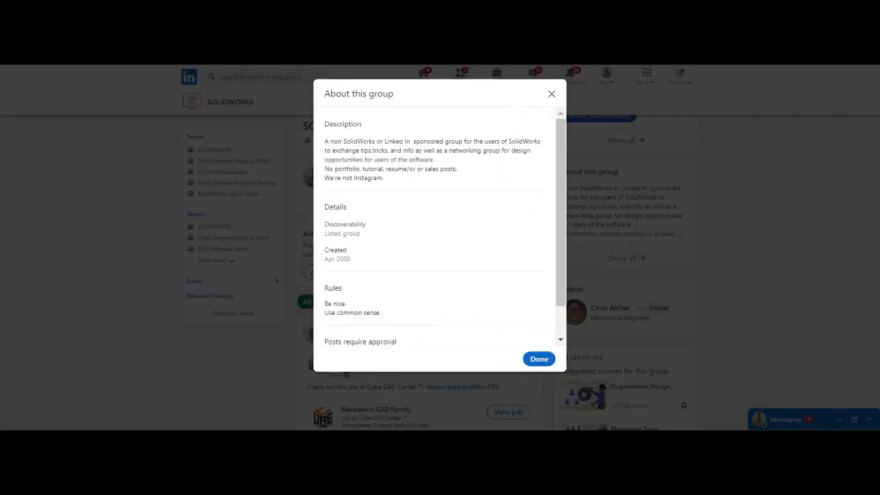
pyautogui.moveTo(466, 187)
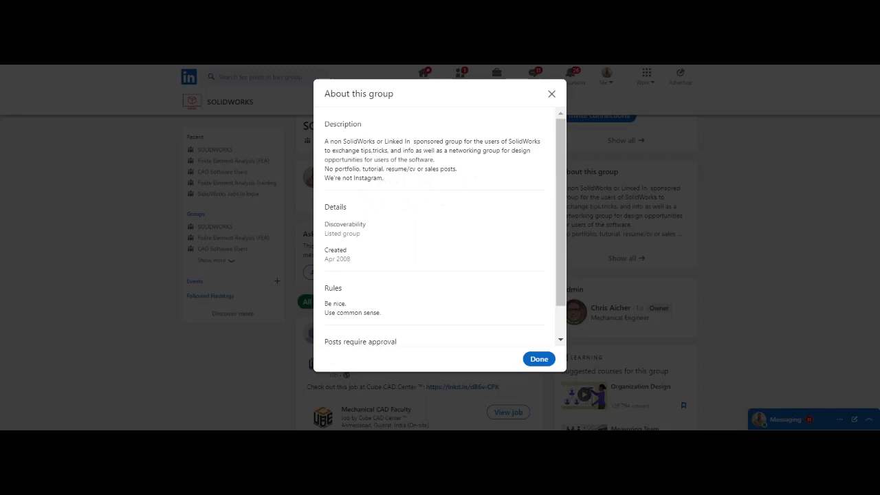
pyautogui.moveTo(421, 228)
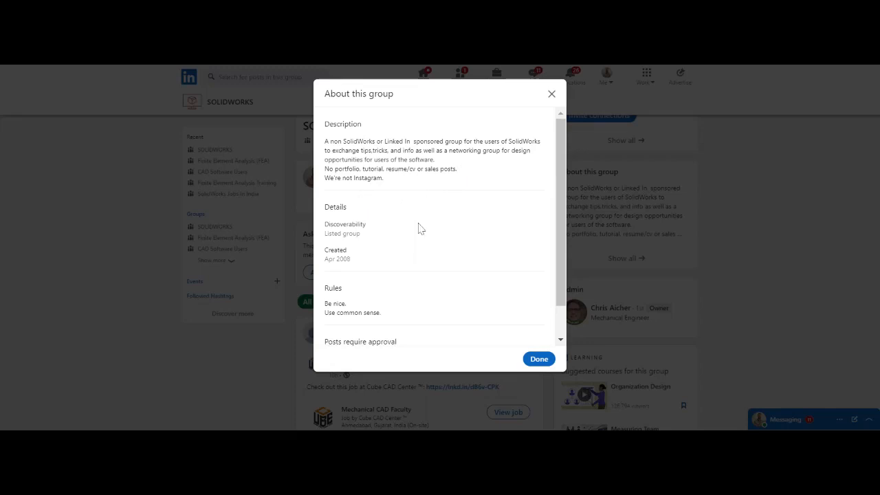
pyautogui.moveTo(552, 94)
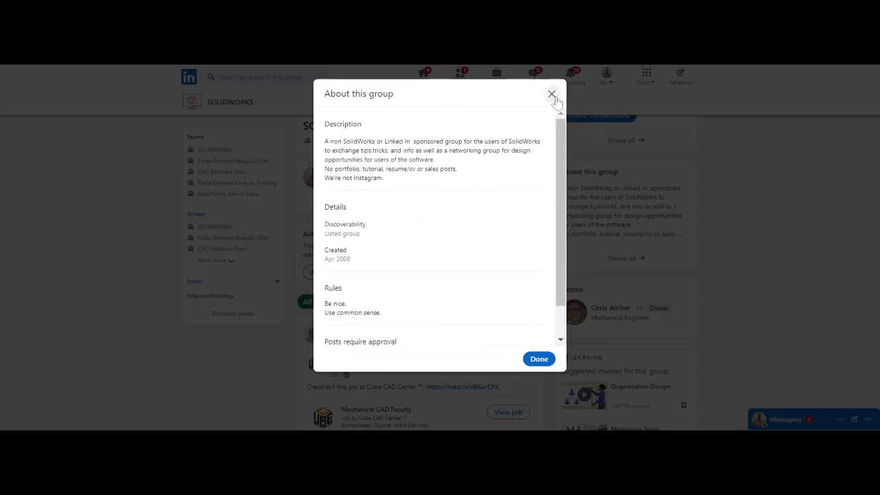
pyautogui.click(552, 94)
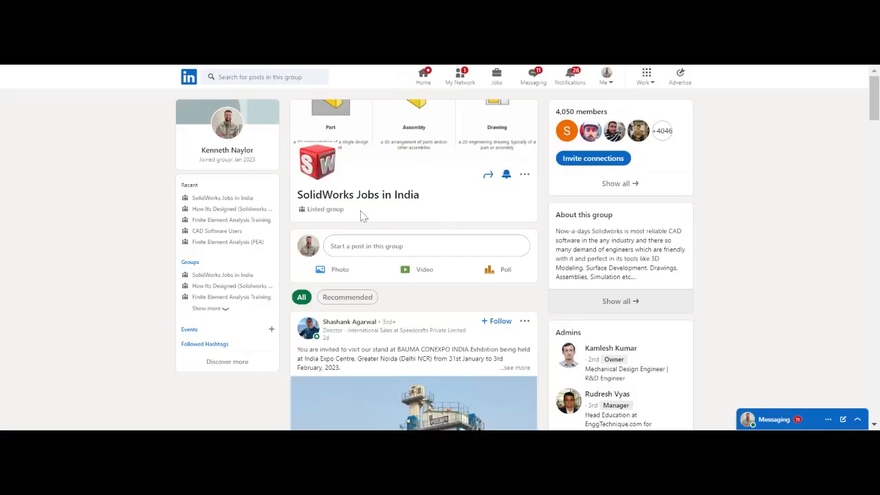
pyautogui.moveTo(425, 269)
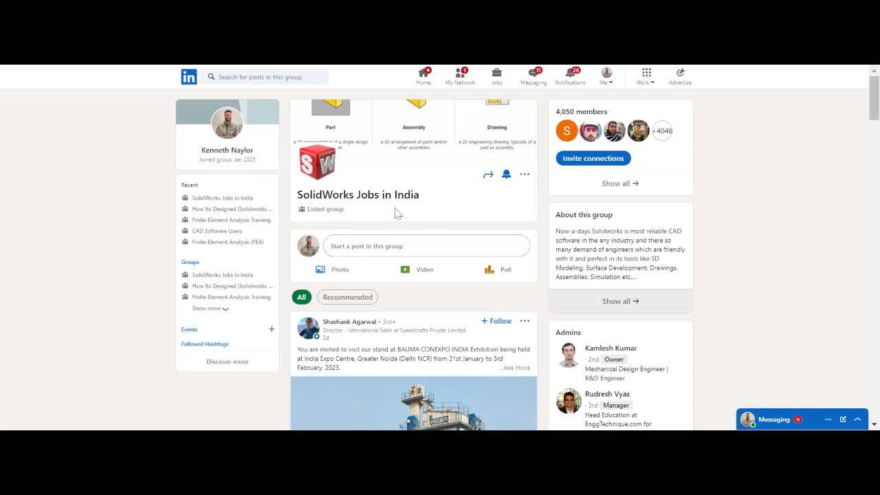
pyautogui.moveTo(418, 216)
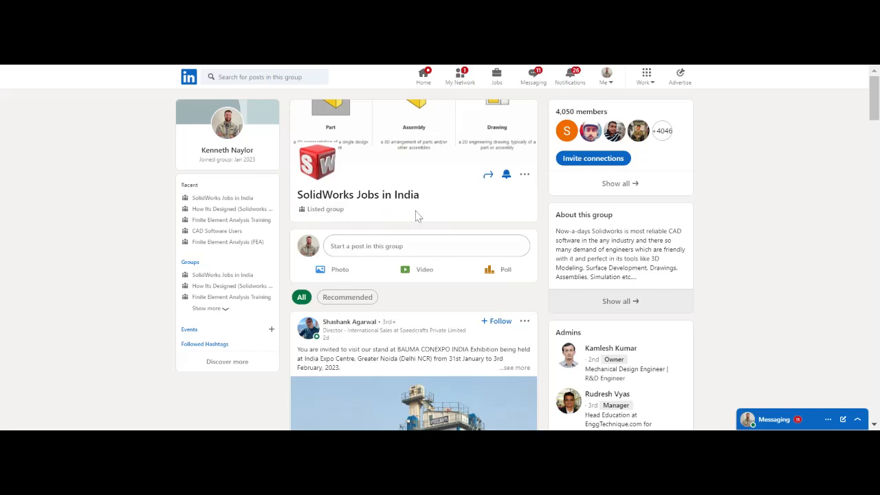
pyautogui.moveTo(753, 246)
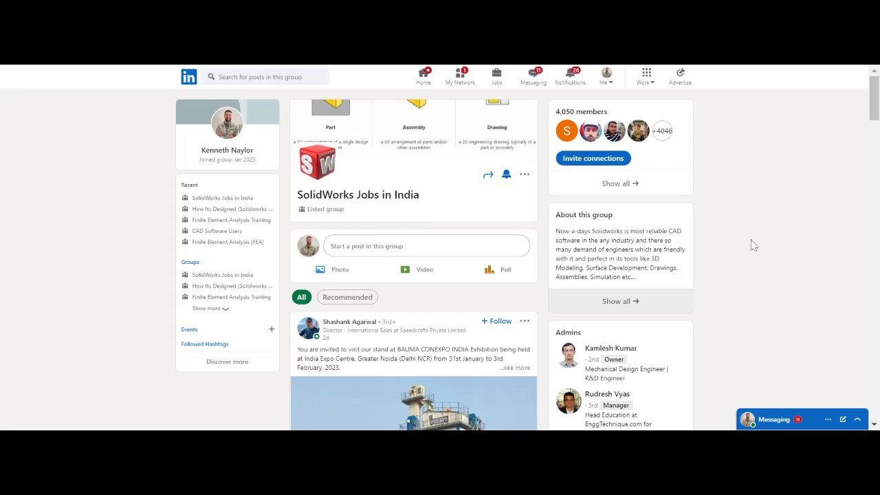
pyautogui.moveTo(705, 230)
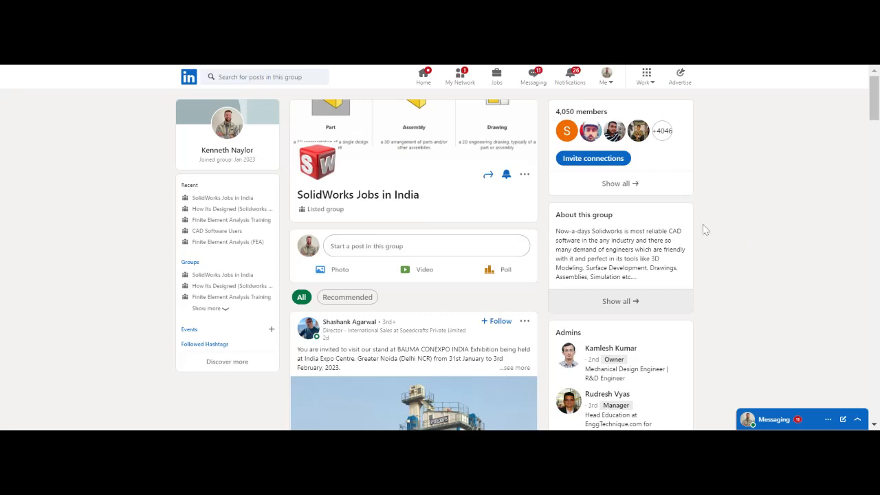
pyautogui.moveTo(703, 230)
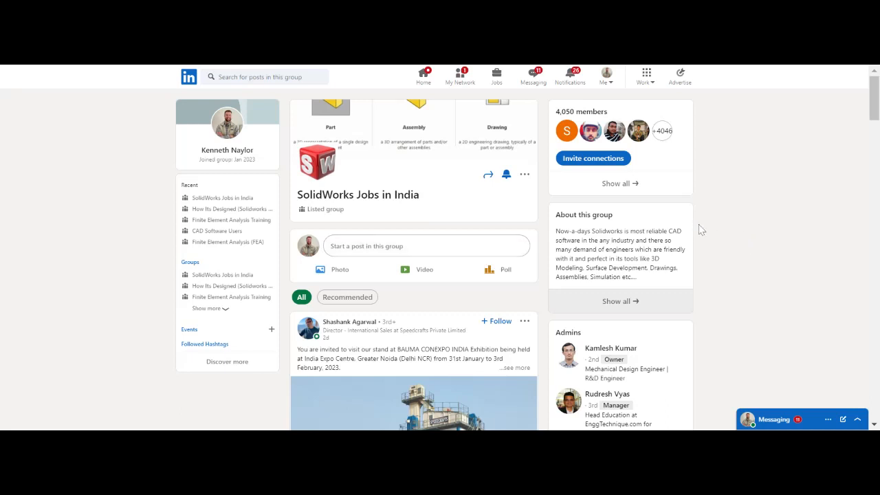
pyautogui.scroll(-3)
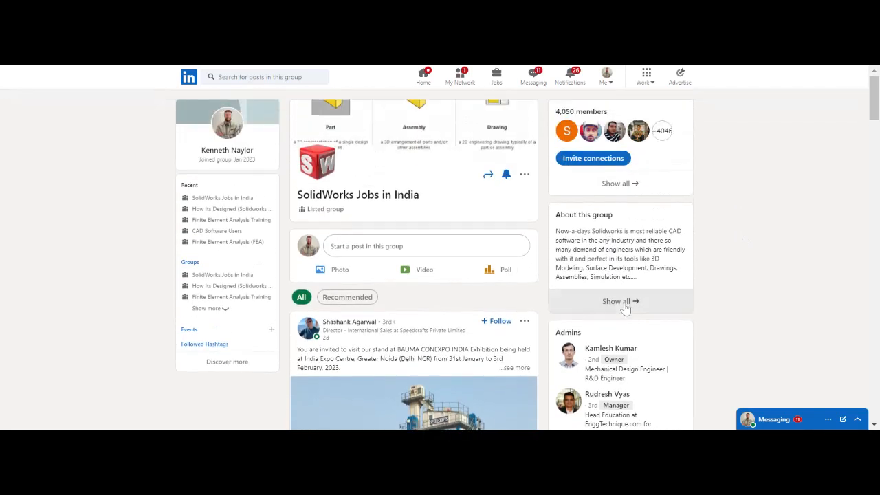
# Read the SolidWorks Jobs in India full description and browse its posts.
pyautogui.click(620, 302)
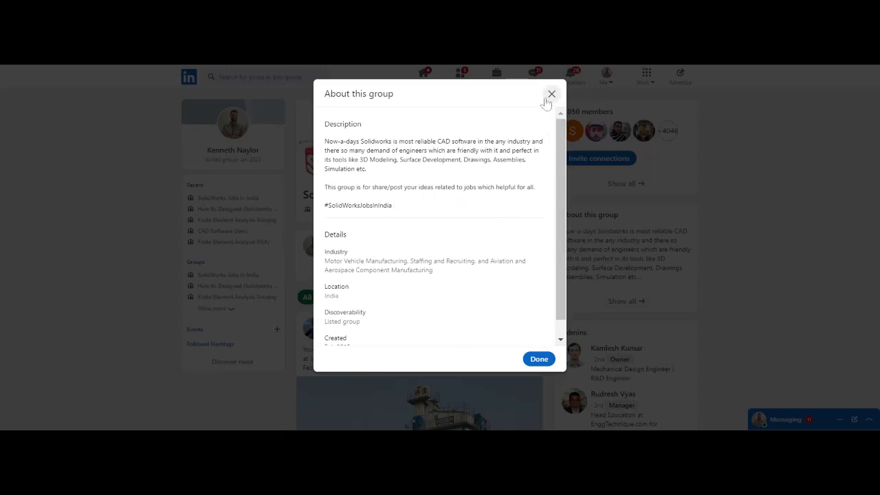
pyautogui.click(551, 93)
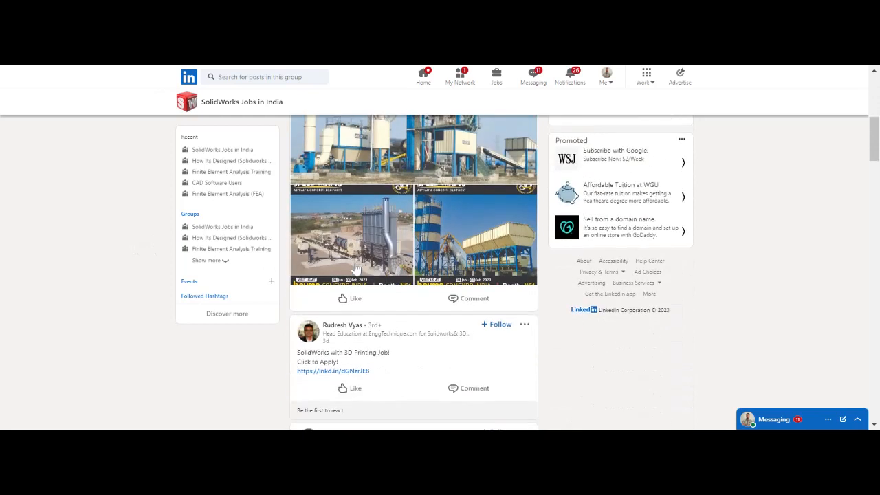
pyautogui.scroll(-3)
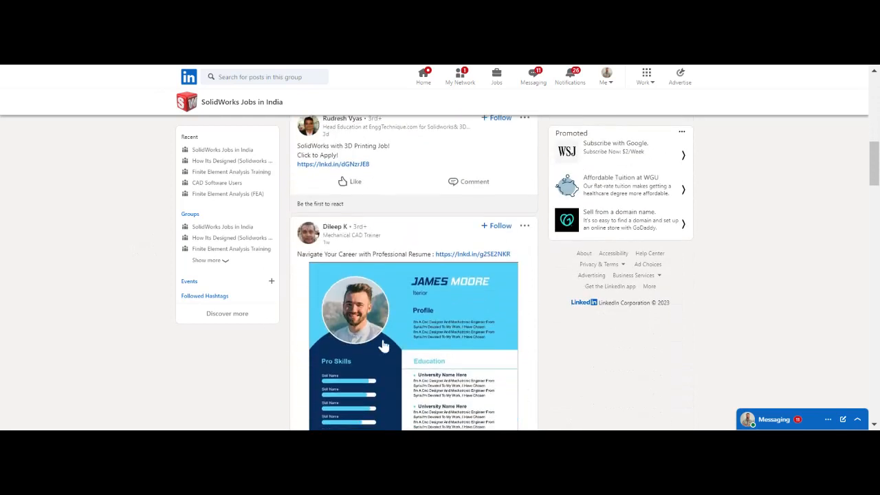
pyautogui.scroll(-3)
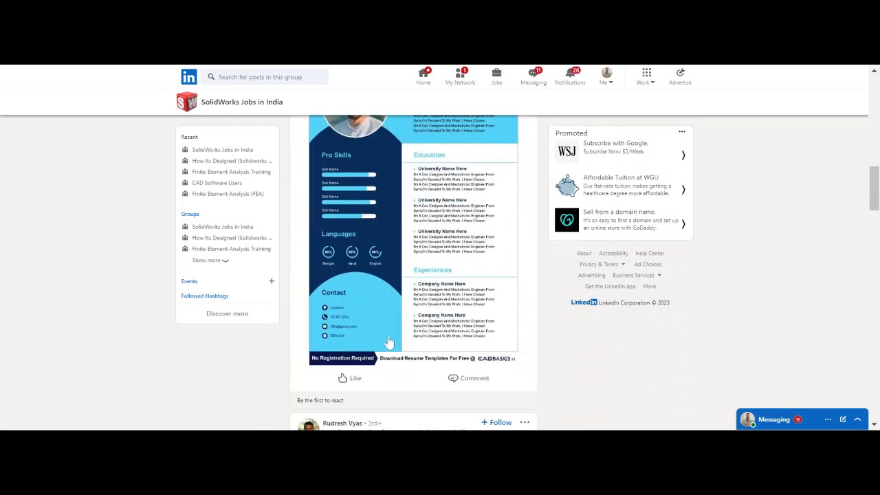
pyautogui.scroll(-3)
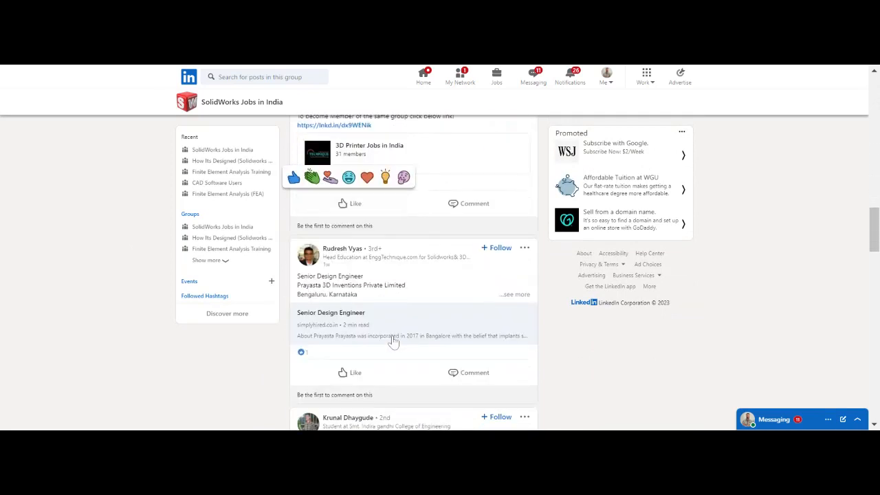
pyautogui.scroll(-3)
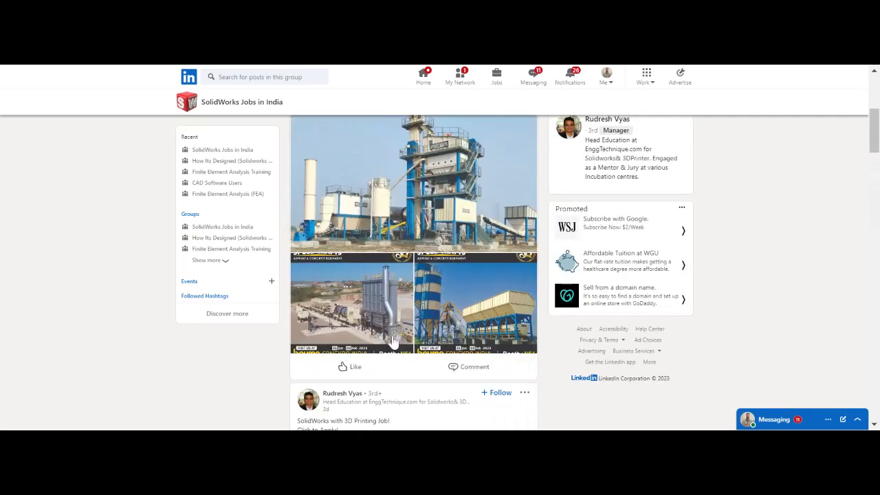
pyautogui.scroll(3)
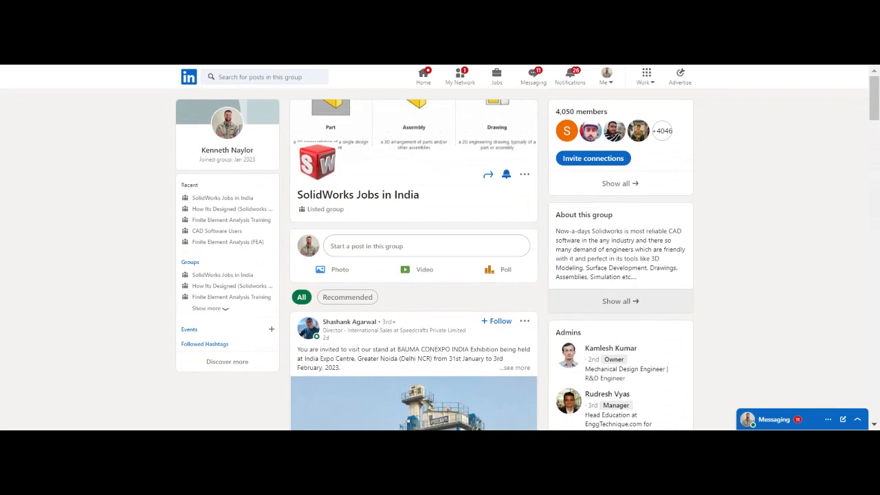
pyautogui.moveTo(589, 108)
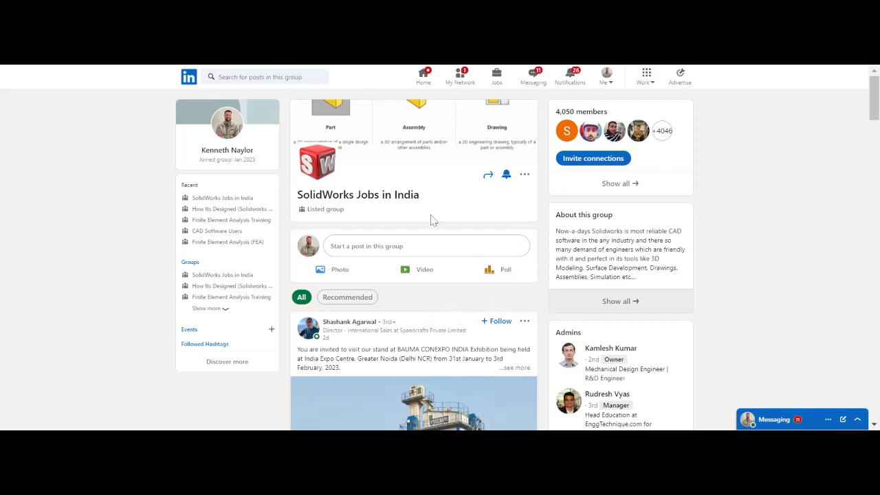
pyautogui.moveTo(504, 269)
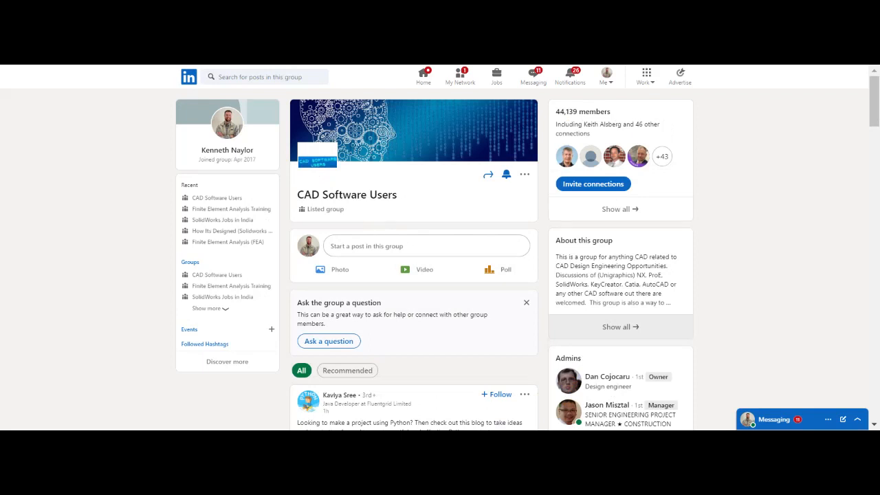
pyautogui.moveTo(794, 213)
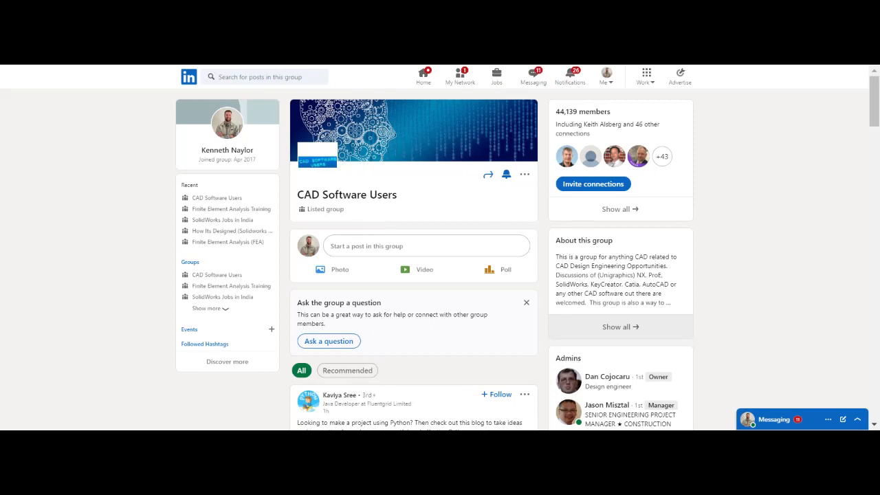
pyautogui.moveTo(452, 211)
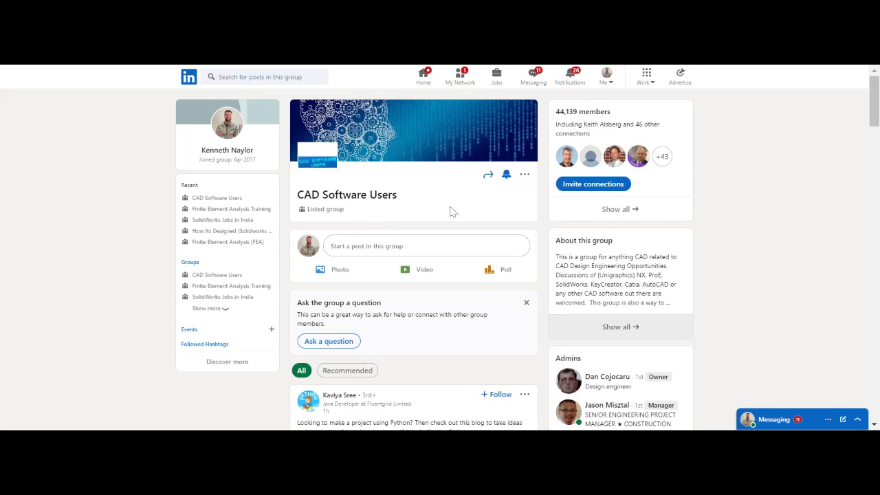
pyautogui.moveTo(466, 229)
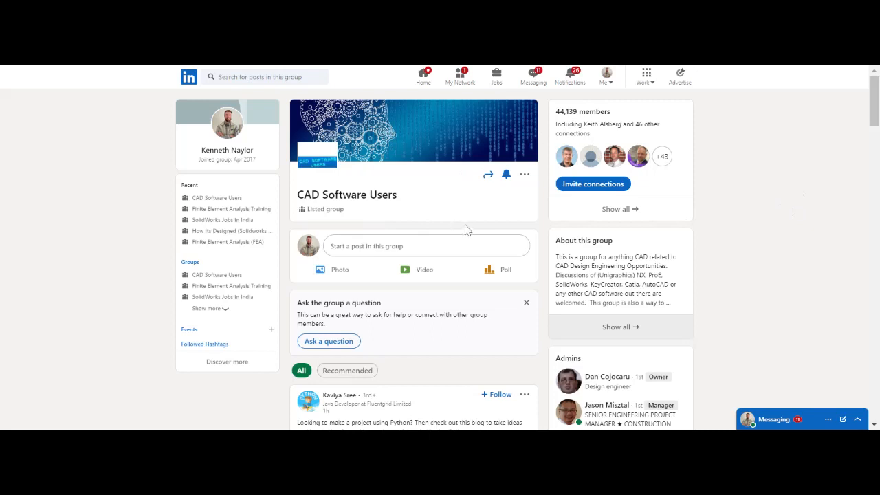
# Scroll through the recent posts of the 44,139-member CAD Software Users group.
pyautogui.scroll(-3)
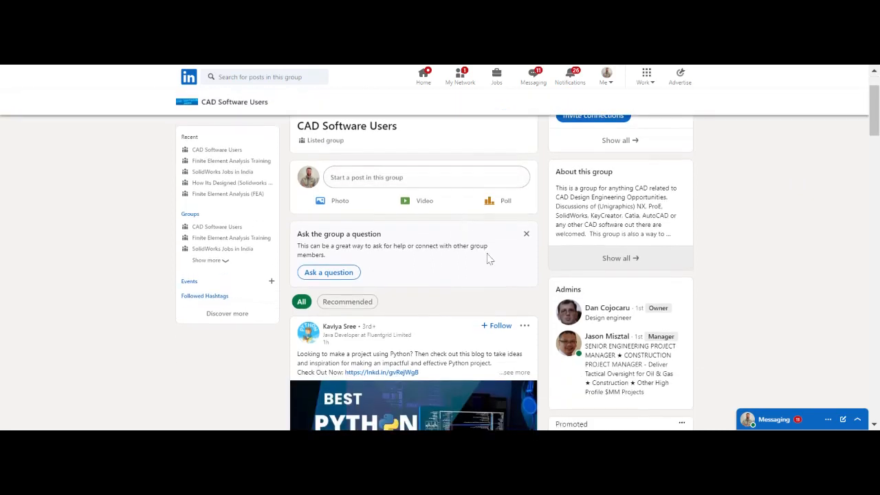
pyautogui.scroll(-3)
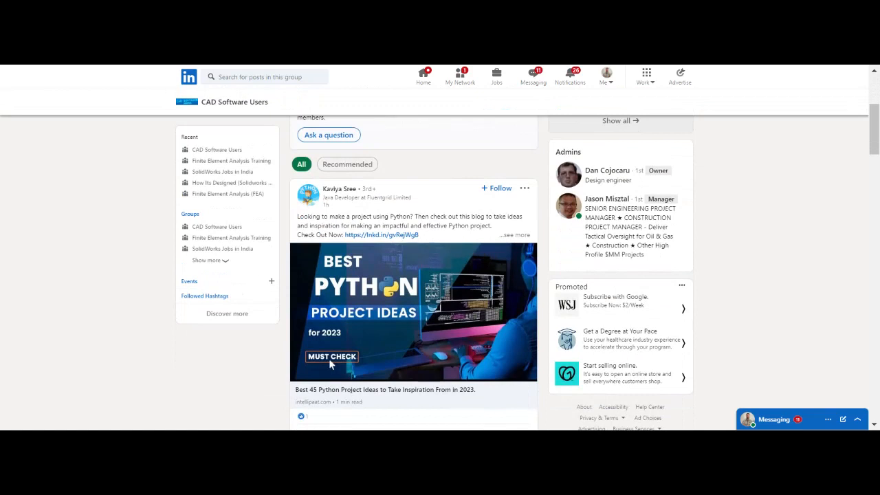
pyautogui.scroll(-3)
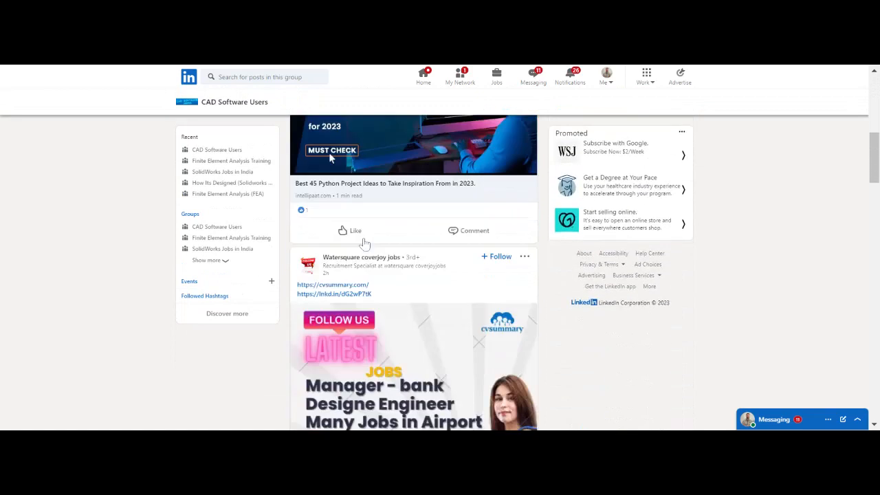
pyautogui.scroll(-3)
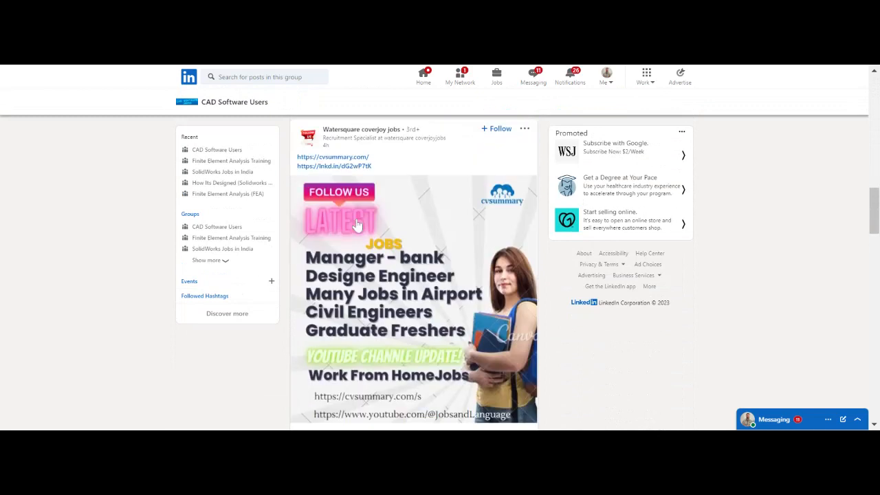
pyautogui.scroll(-3)
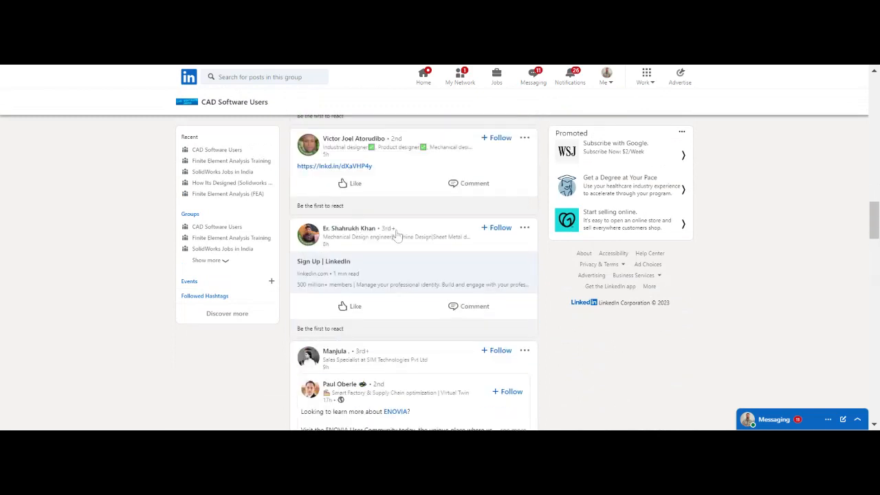
pyautogui.scroll(-3)
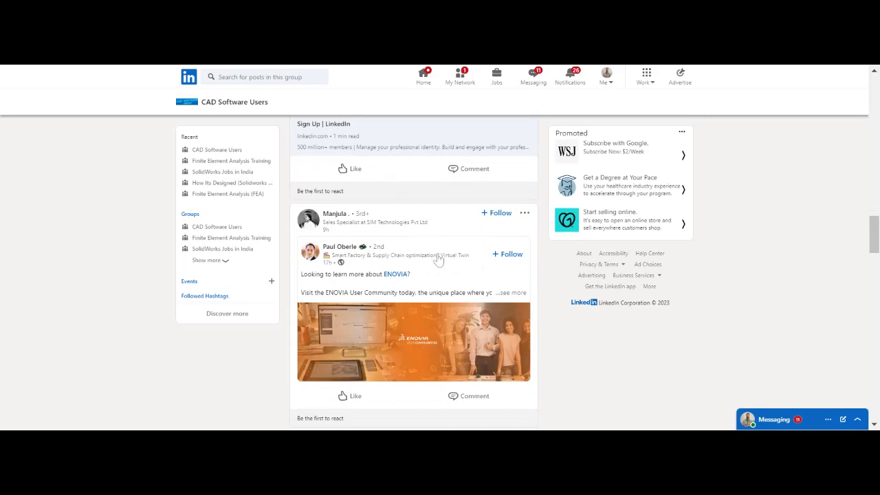
pyautogui.scroll(-3)
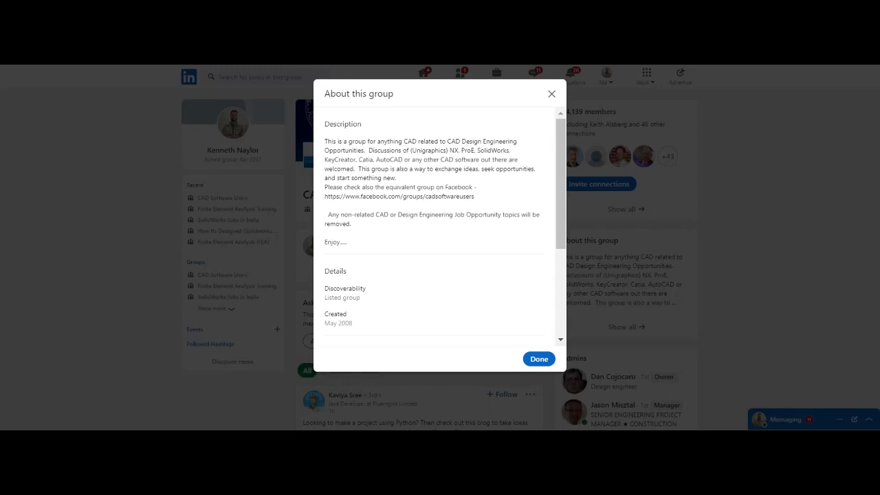
pyautogui.moveTo(490, 160)
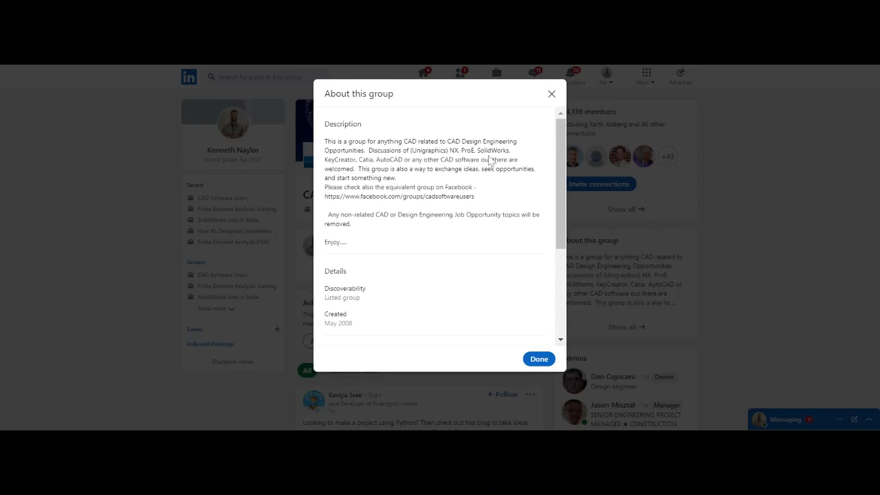
# Highlight the word SolidWorks in the CAD Software Users group's full description.
pyautogui.doubleClick(491, 150)
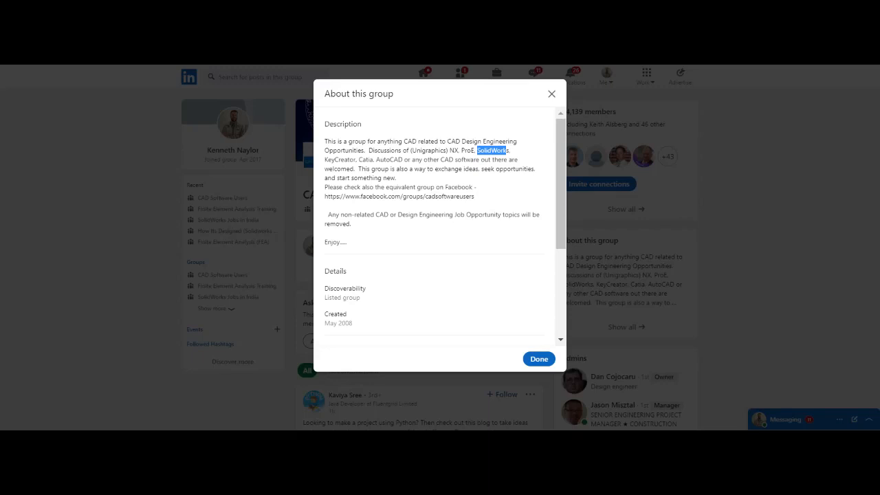
pyautogui.moveTo(506, 179)
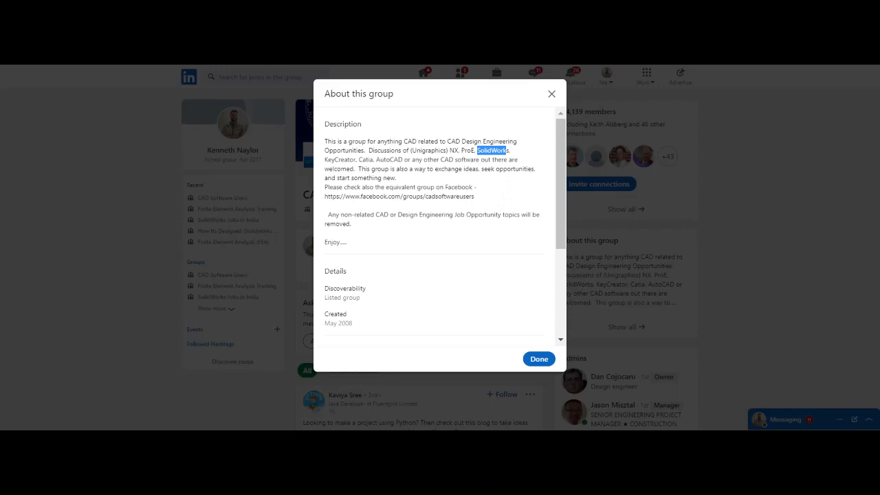
pyautogui.moveTo(492, 181)
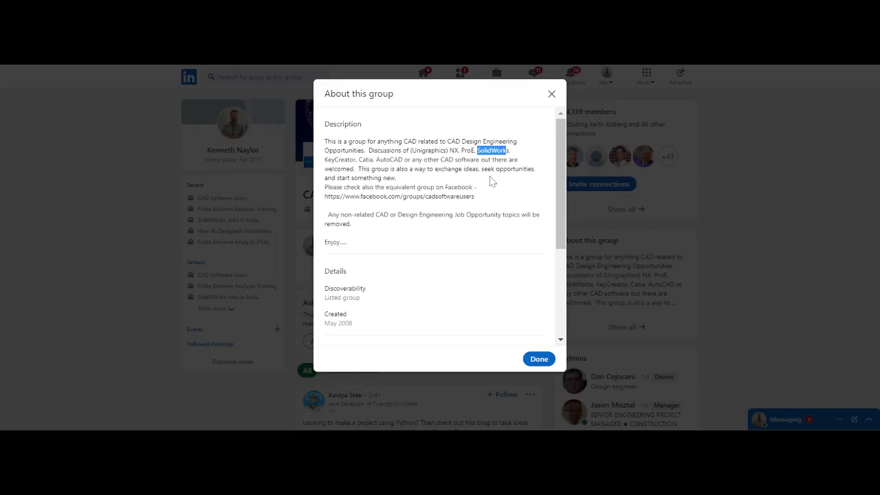
pyautogui.moveTo(415, 130)
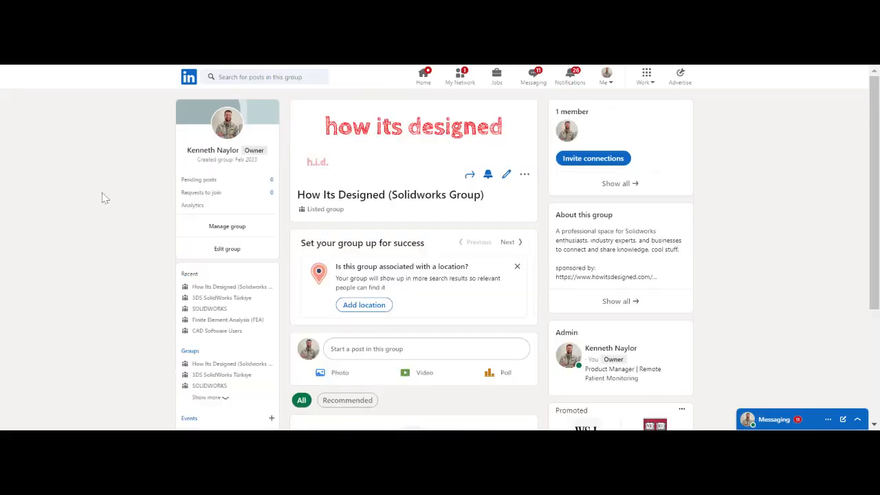
pyautogui.moveTo(133, 210)
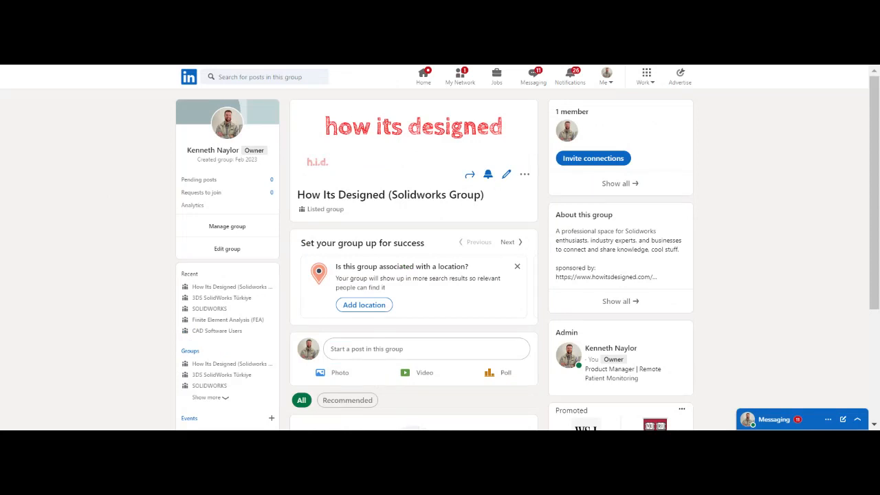
pyautogui.moveTo(154, 211)
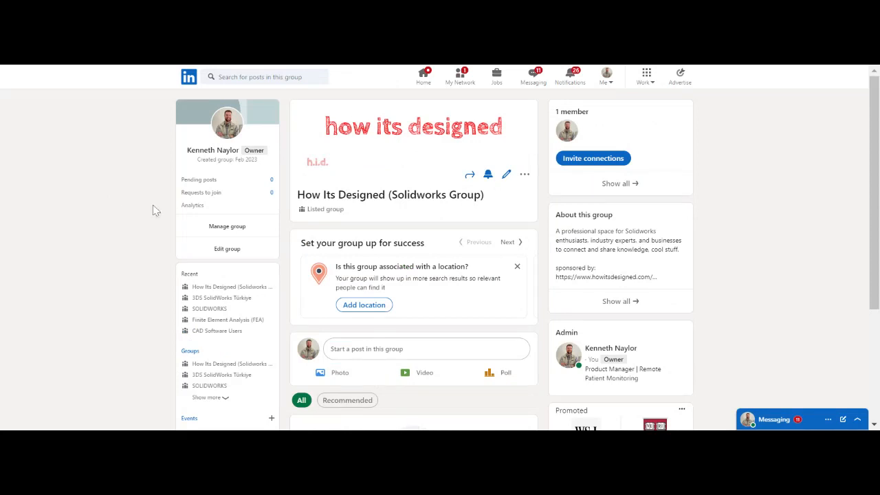
pyautogui.moveTo(406, 208)
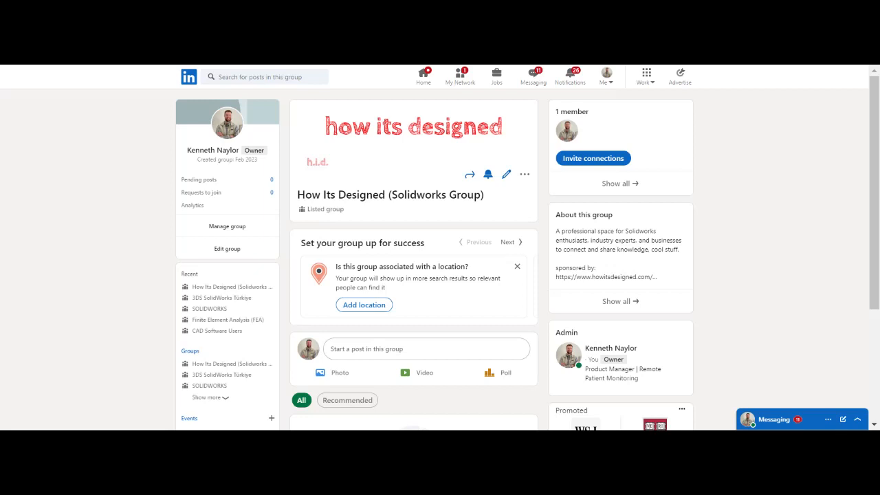
pyautogui.moveTo(455, 218)
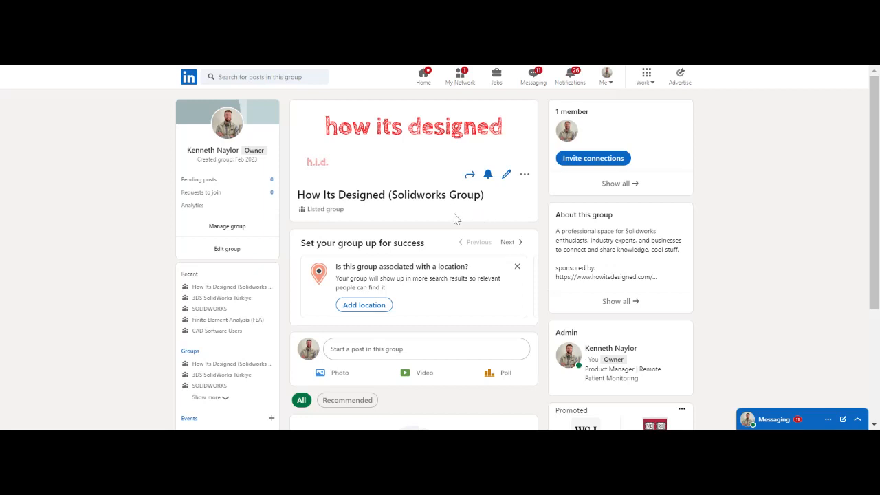
pyautogui.moveTo(463, 210)
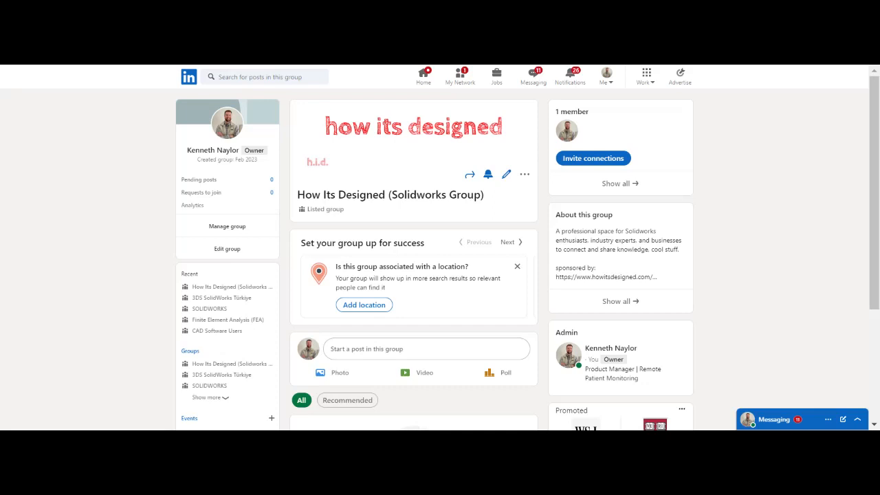
pyautogui.moveTo(466, 211)
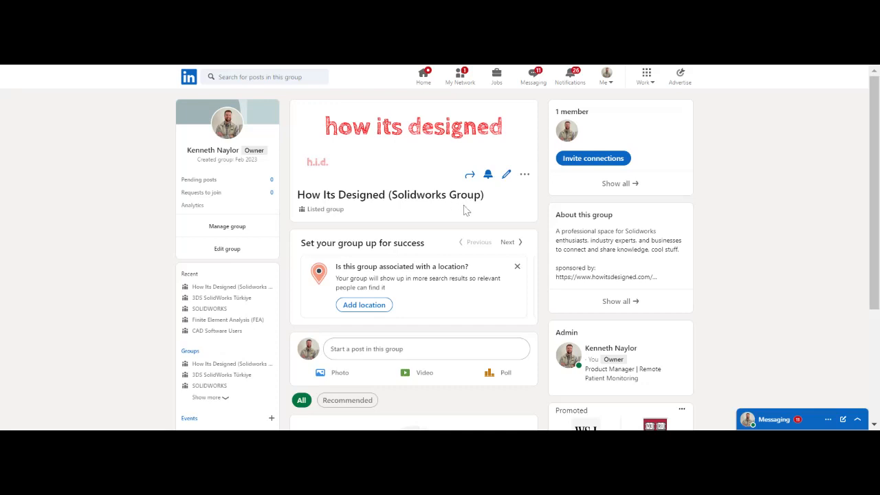